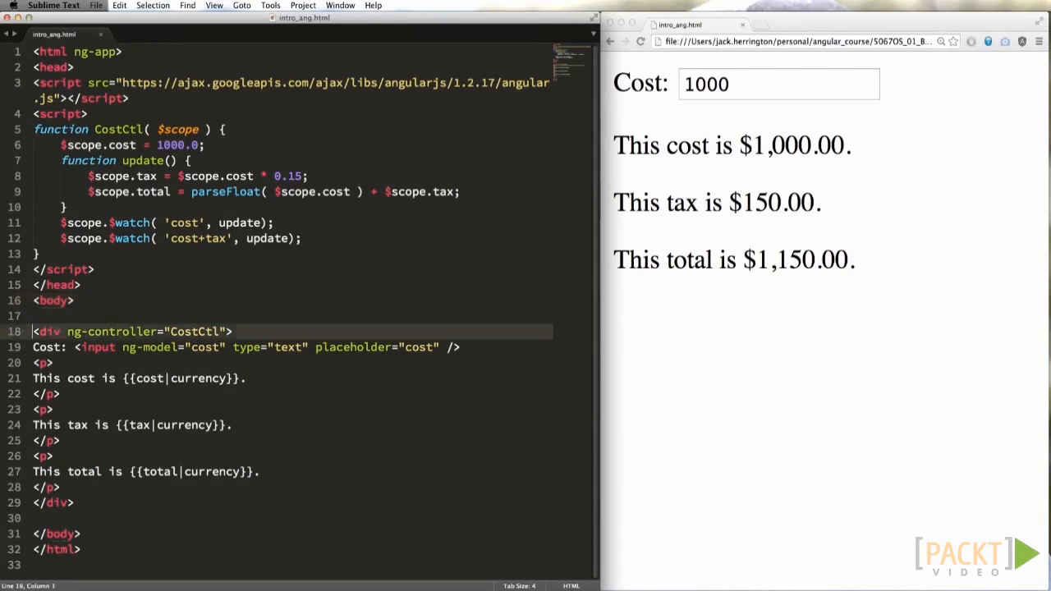
# - Add checkbox inputs bound to add_tax and total_bill labelled Add Tax and Show Total
pyautogui.write('<input t')
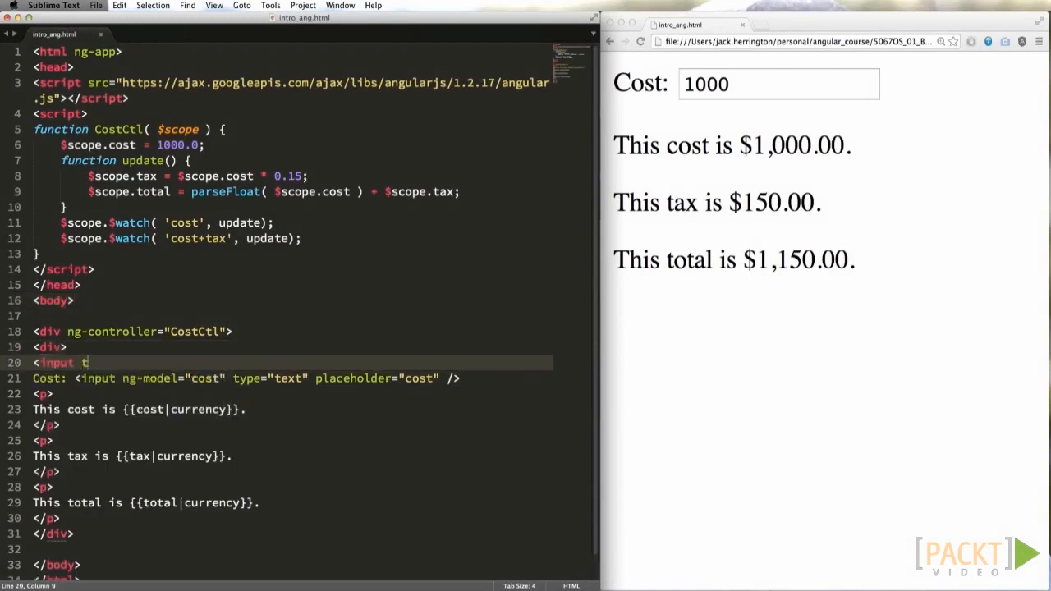
pyautogui.write('ype="checkbox" ng-model="add_tax">Add Tax')
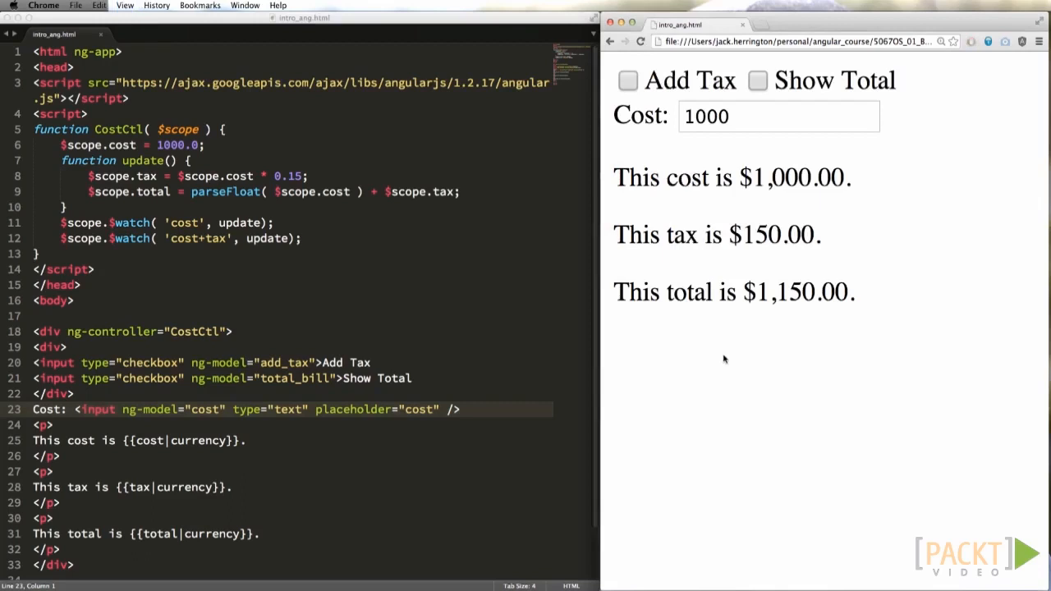
pyautogui.moveTo(256, 156)
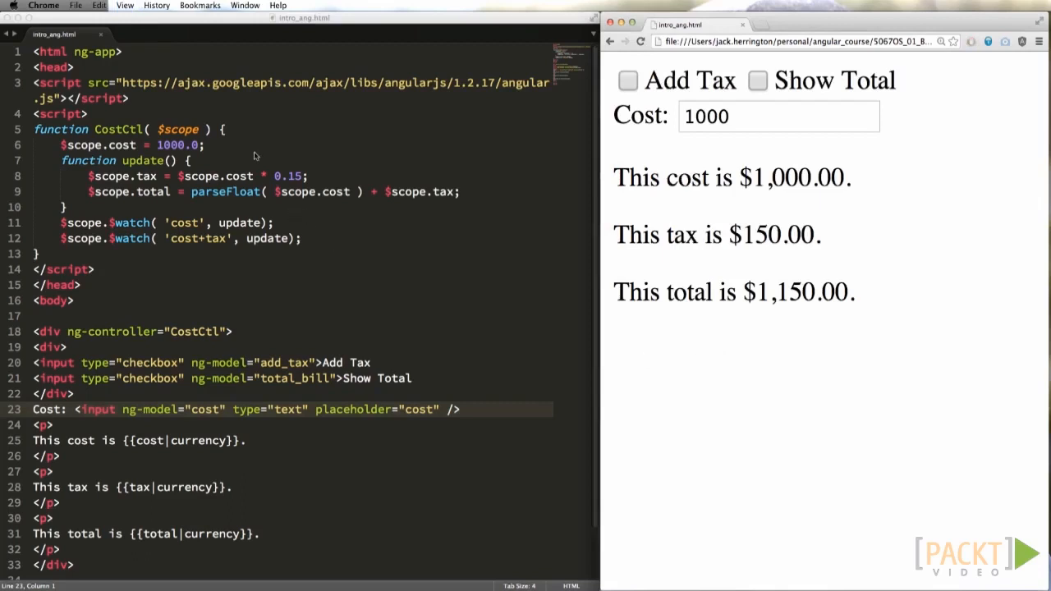
# - Default $scope.add_tax to true and compute tax as add_tax ? cost * 0.15 : 0.0
pyautogui.write('$scope.add_tax = true;')
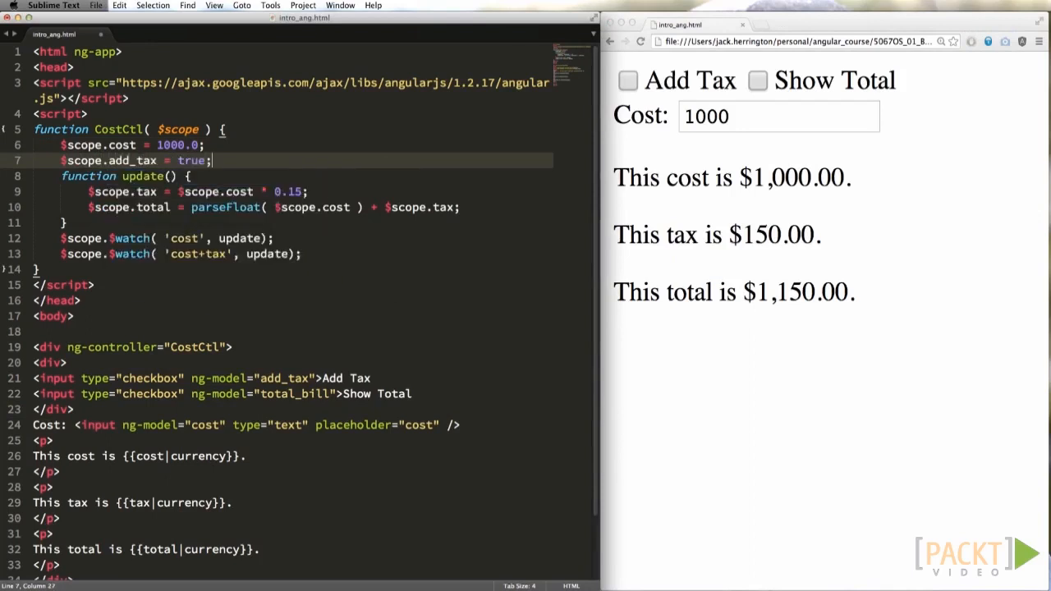
pyautogui.press('cmd+s')
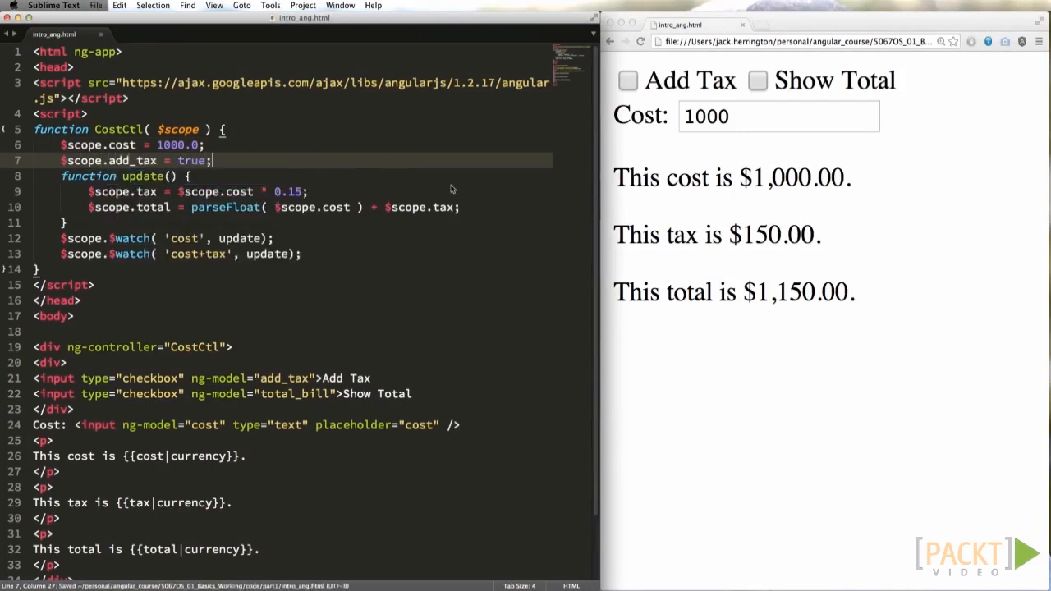
pyautogui.click(628, 80)
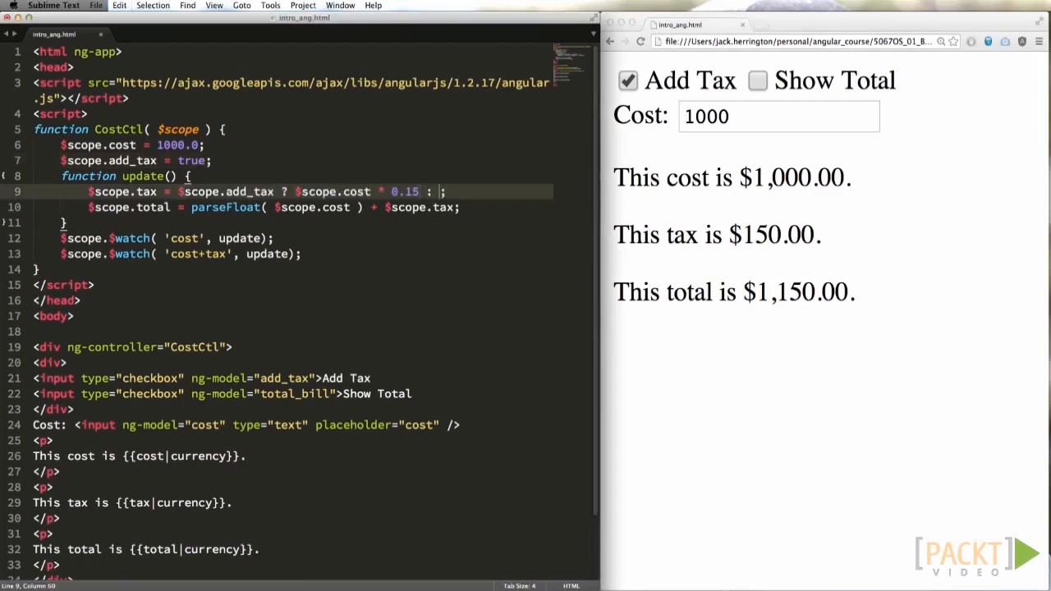
pyautogui.write('0.0')
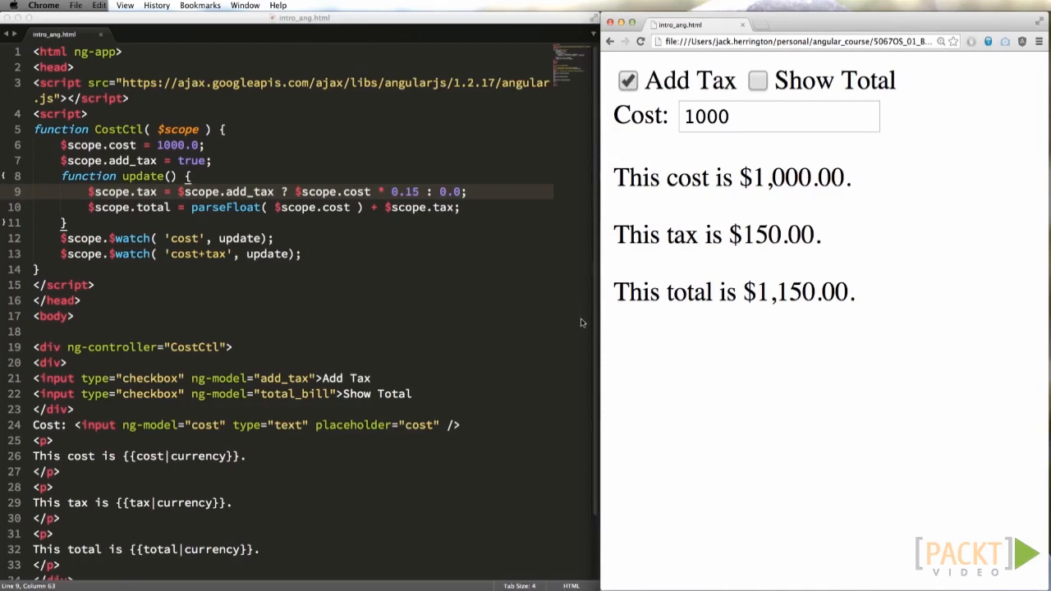
pyautogui.moveTo(281, 263)
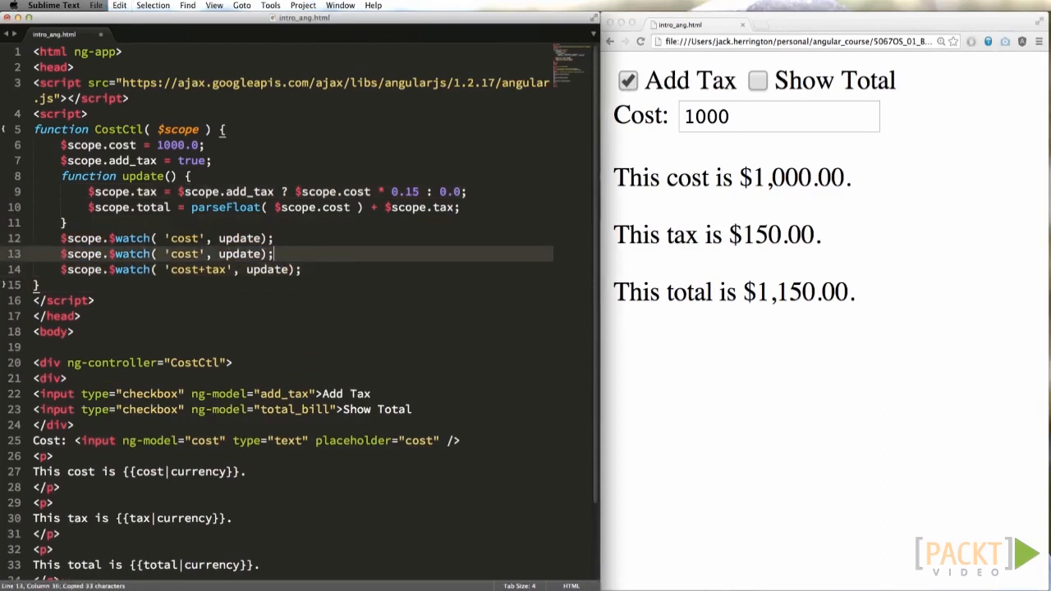
# - Watch 'cost+add_tax' and insert a {{cost+add_tax}} test expression above Cost showing 1001
pyautogui.write('_add_tax}}')
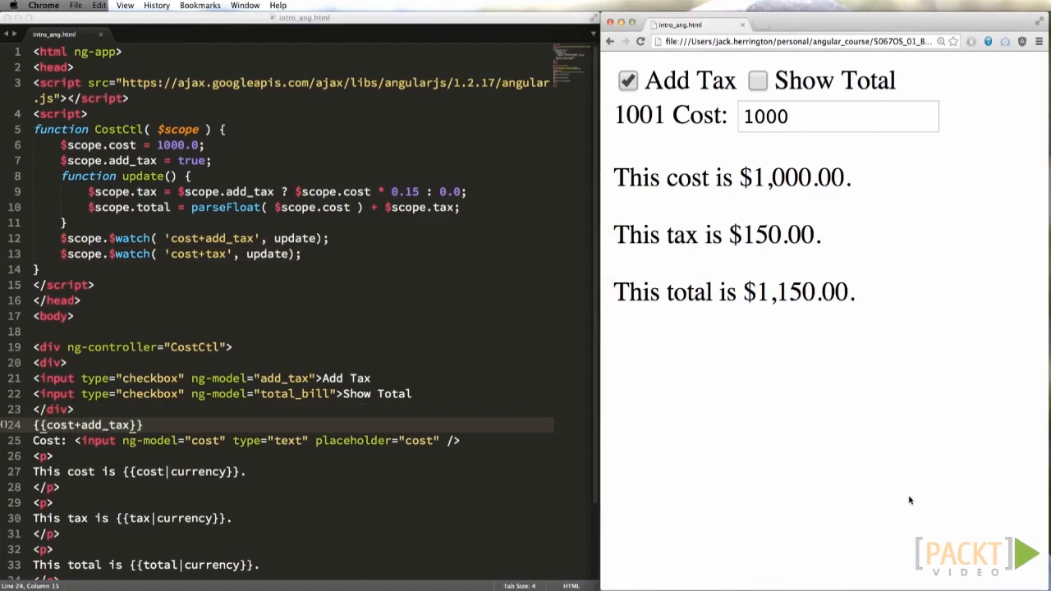
pyautogui.moveTo(887, 404)
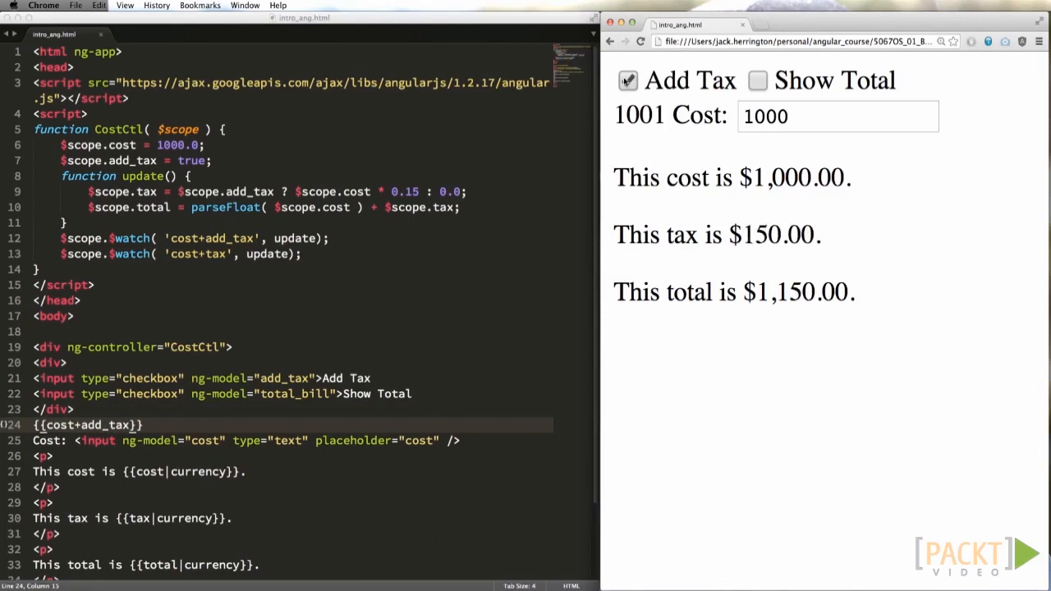
pyautogui.click(627, 81)
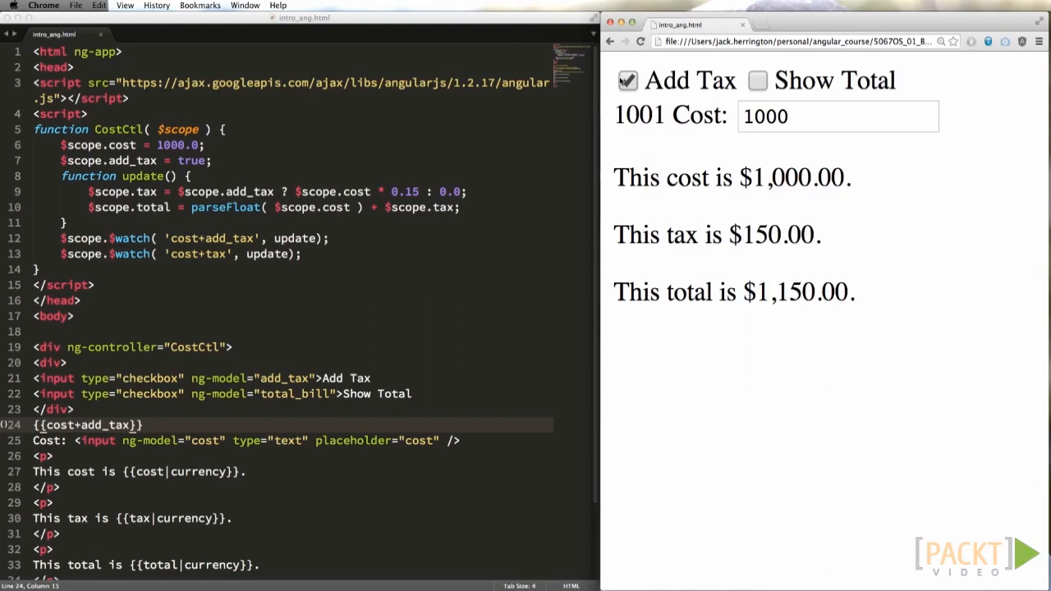
pyautogui.moveTo(131, 320)
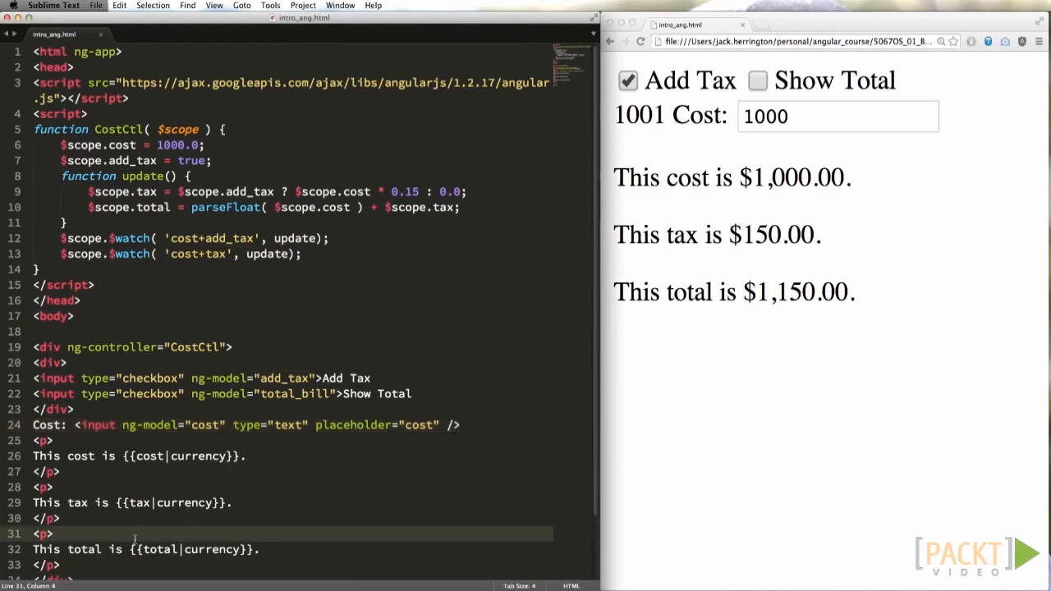
# - Put ng-show="total_bill" on the total paragraph and reload to see it hidden
pyautogui.write('ng-show="total_bill')
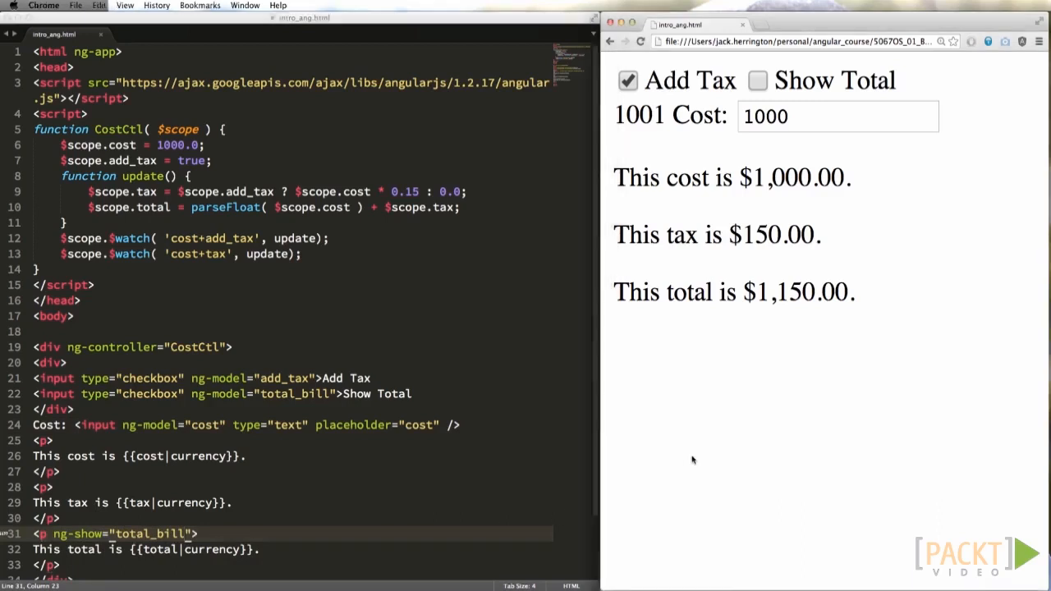
pyautogui.click(755, 78)
pyautogui.write("$scope.$watch( 'total_bill', function() {")
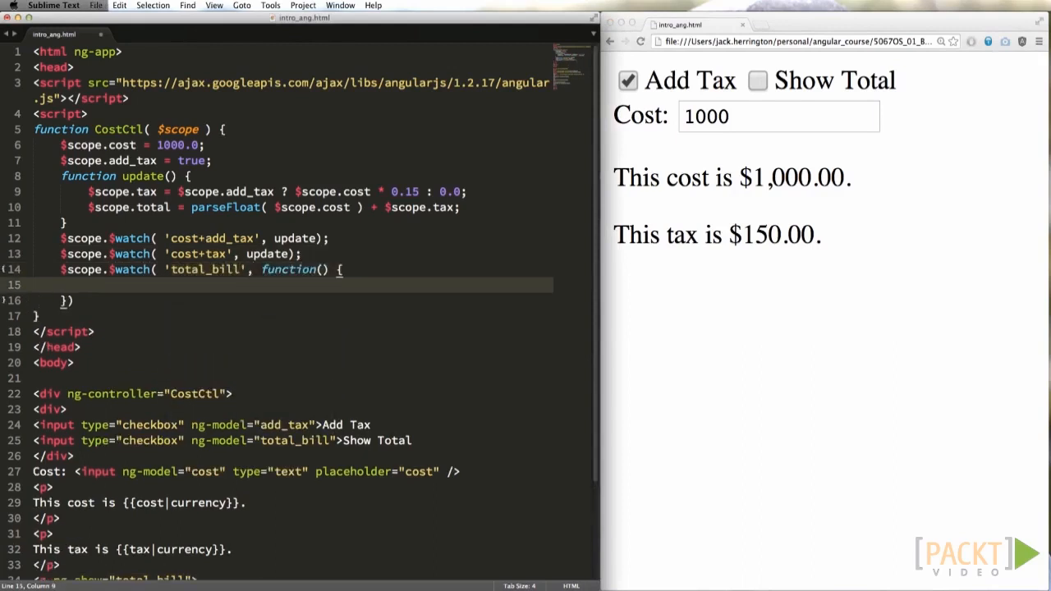
# - Add a total_bill watch setting bill_display to 'block' or 'none' for the total's display style
pyautogui.write('$scope.bill_dispaly = $scope.total_bill ?')
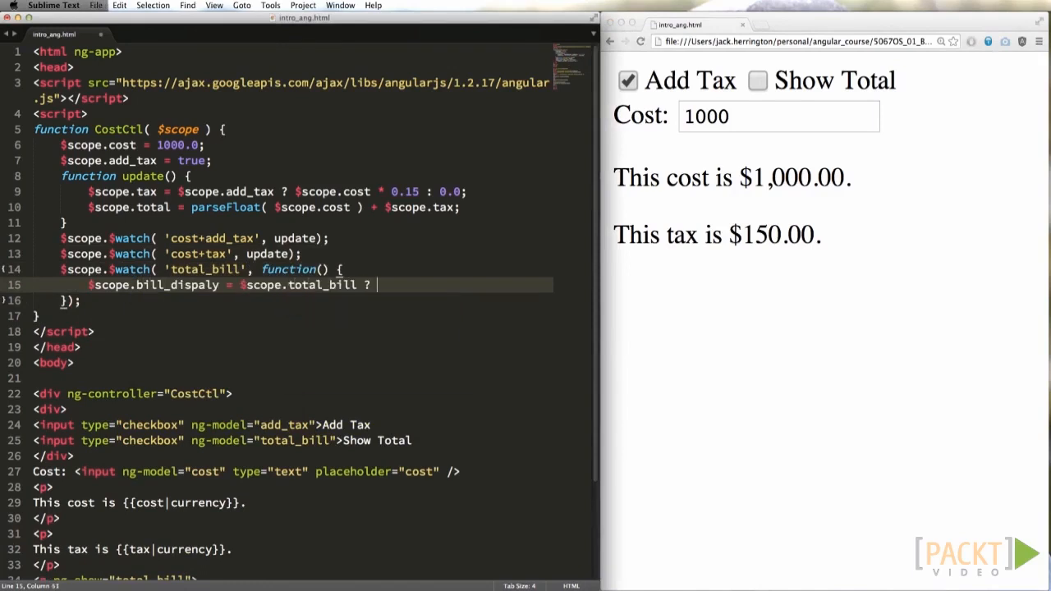
pyautogui.write("'block' : 'none';")
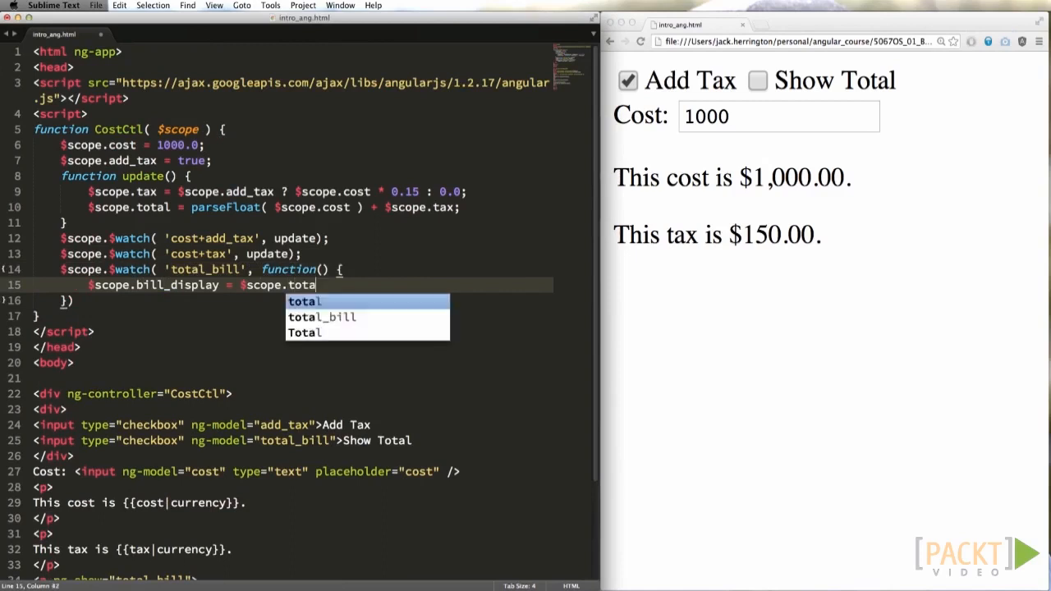
pyautogui.write("l_bill ? 'block' :")
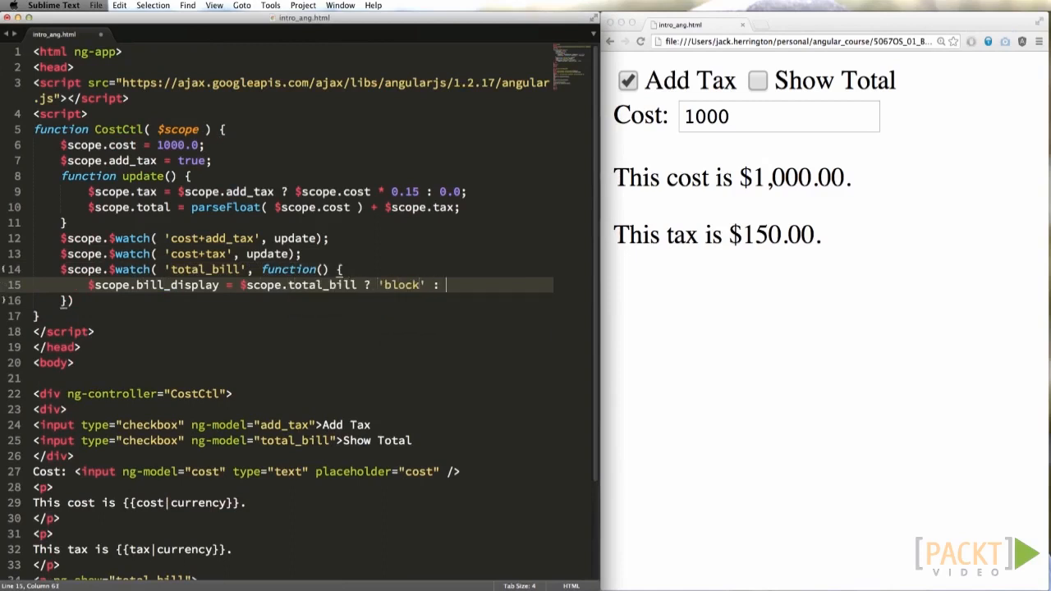
pyautogui.write("'none';")
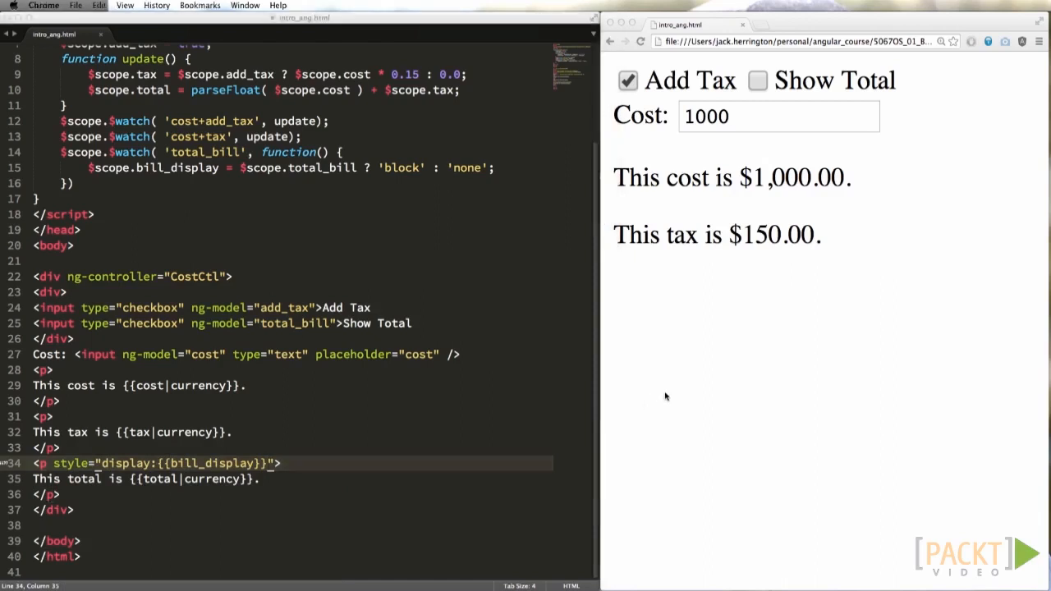
# - Tick Show Total in Chrome to reveal the total, then return to the code
pyautogui.click(755, 80)
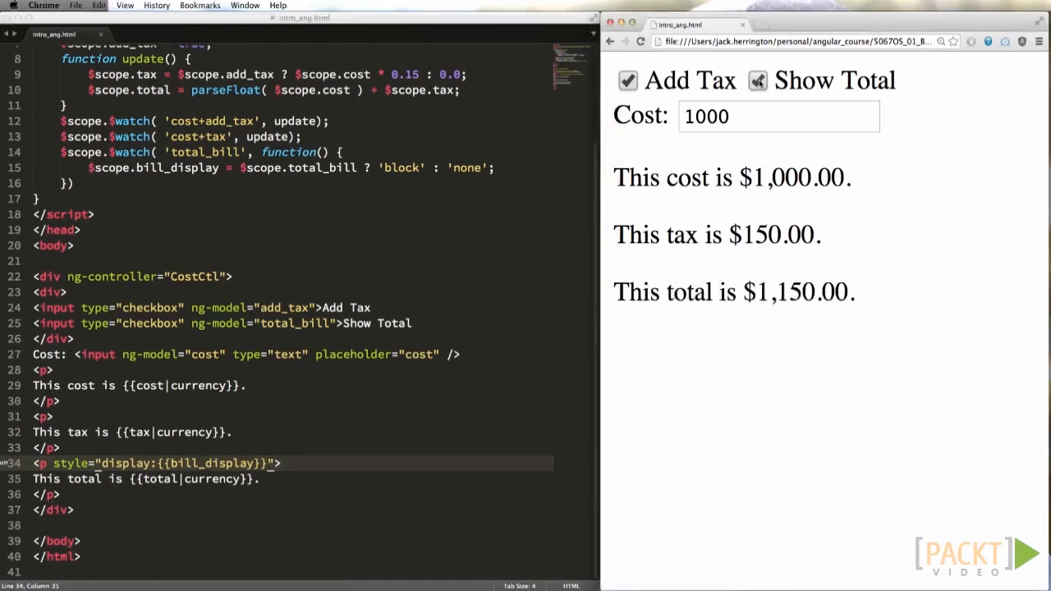
pyautogui.click(756, 79)
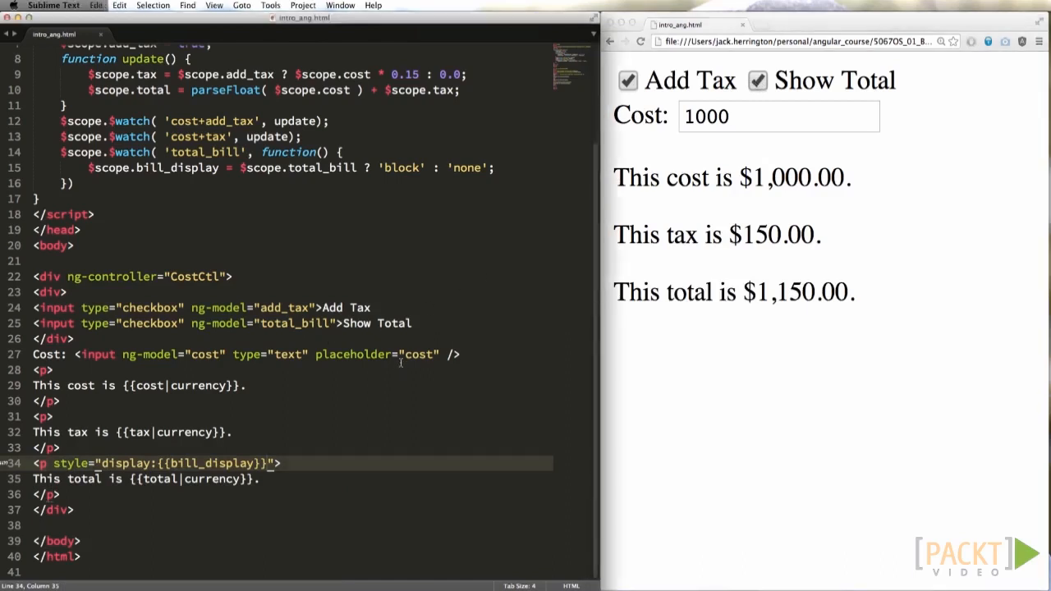
# - Add an Add button calling add() and a final_bill running total paragraph
pyautogui.write('<button ng-click=')
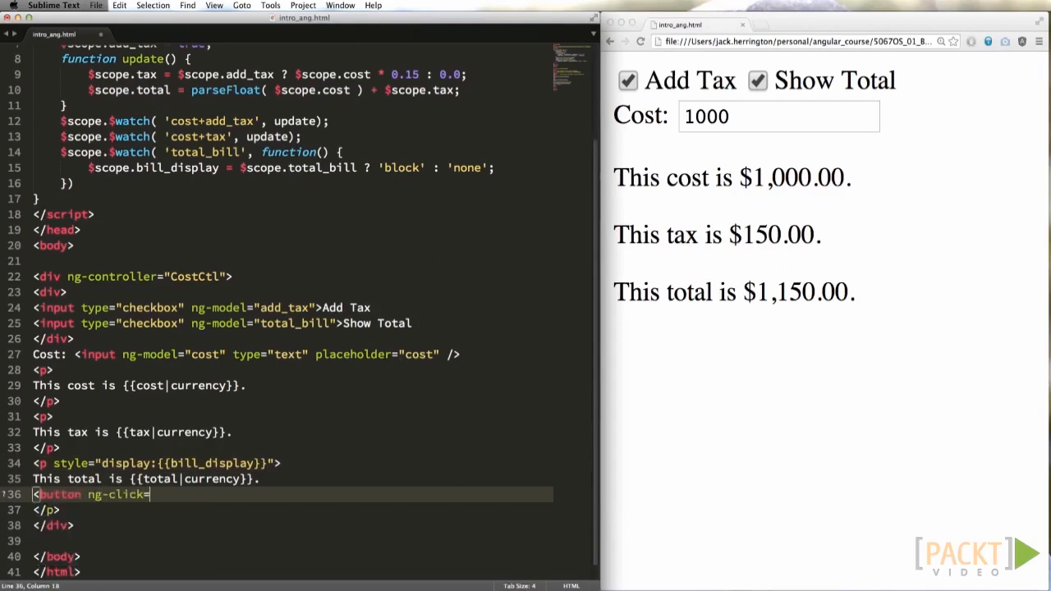
pyautogui.write('"add()">Add')
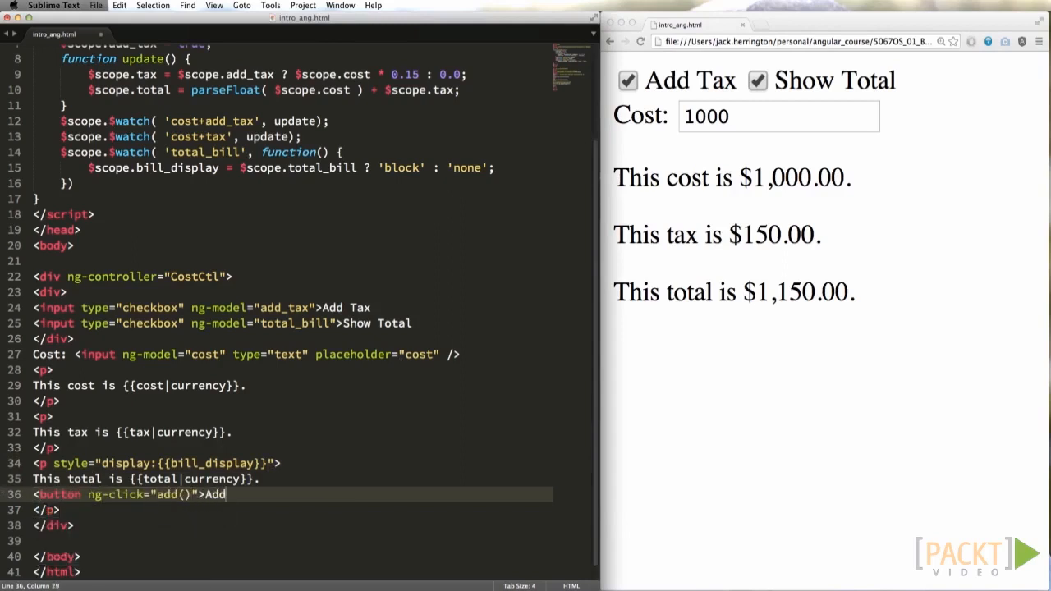
pyautogui.write('</button>')
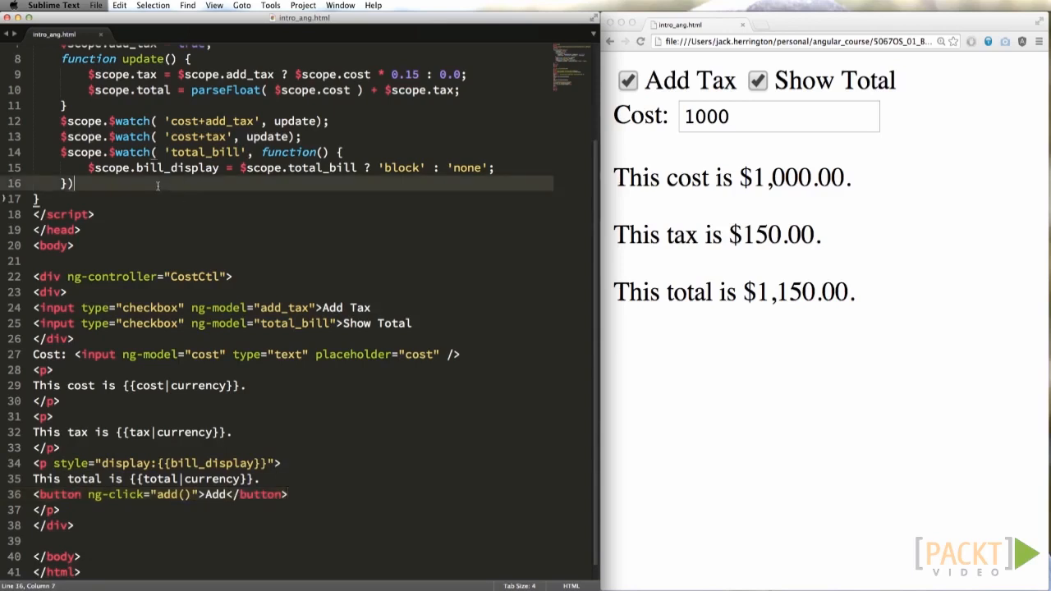
pyautogui.write('$scope.final_bill = 0.0;')
pyautogui.write('$scope.final_bill += $scope.total;')
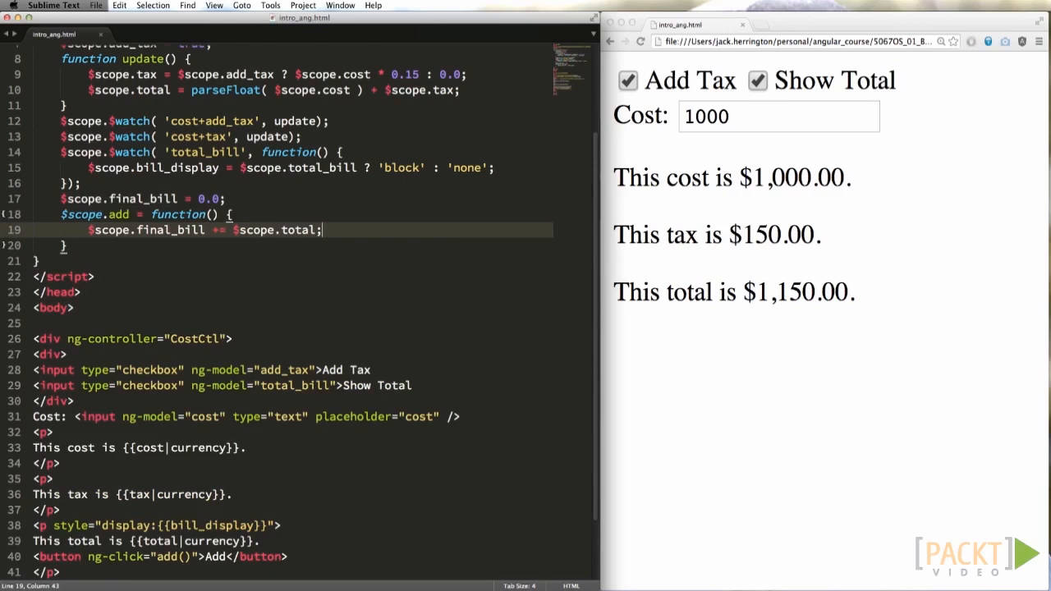
pyautogui.scroll(-3)
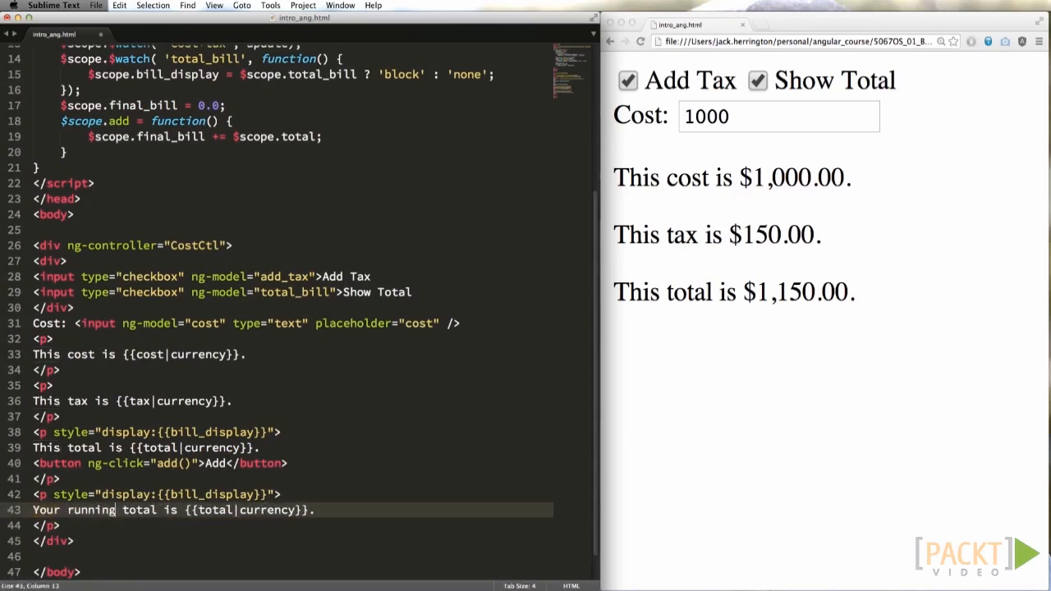
pyautogui.write('final_bil')
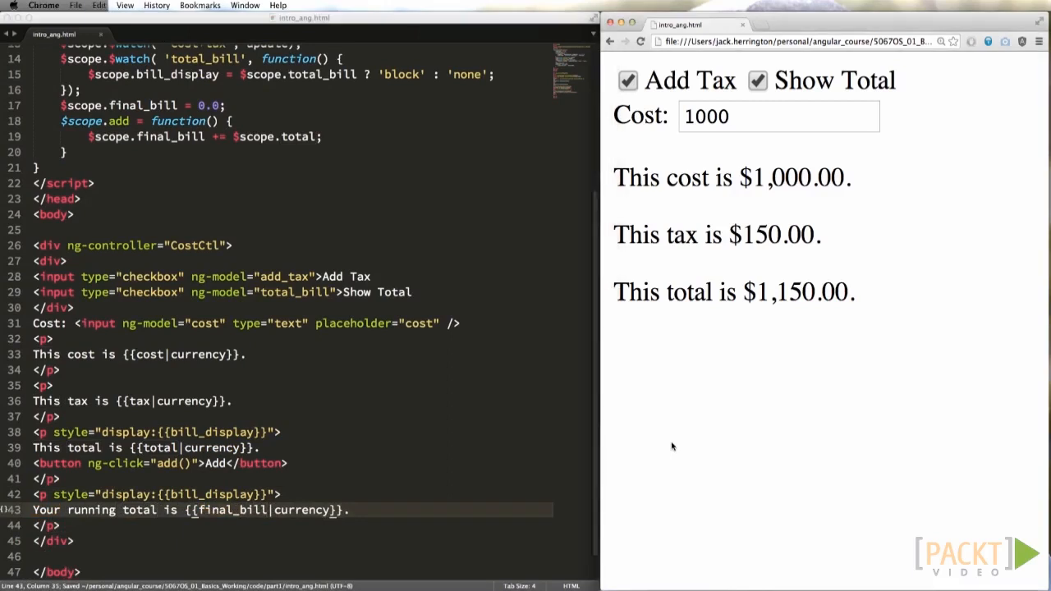
# - Toggle Show Total and press Add twice to accumulate the running total
pyautogui.click(756, 79)
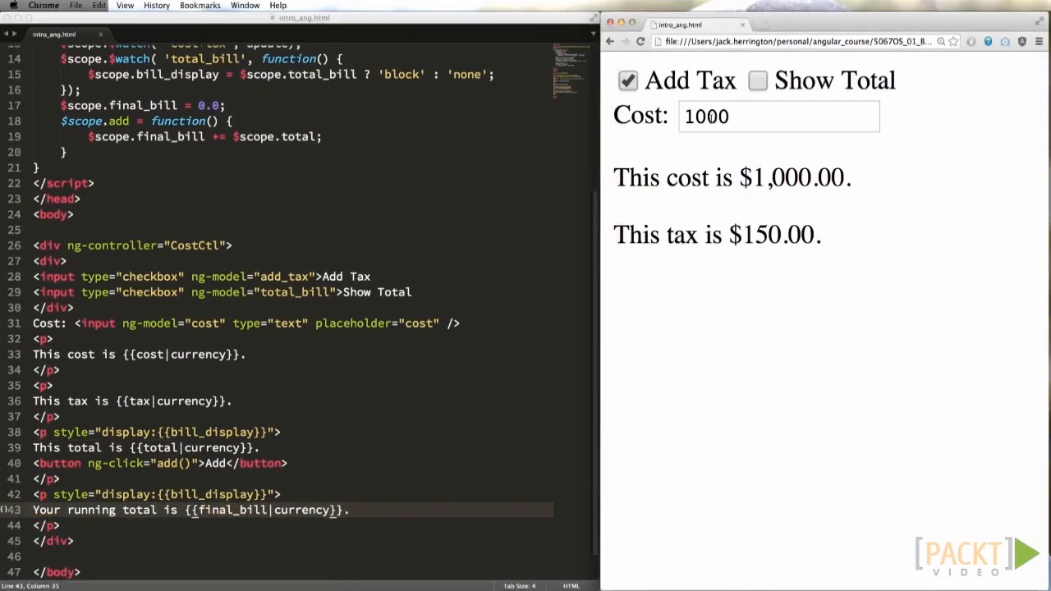
pyautogui.click(756, 80)
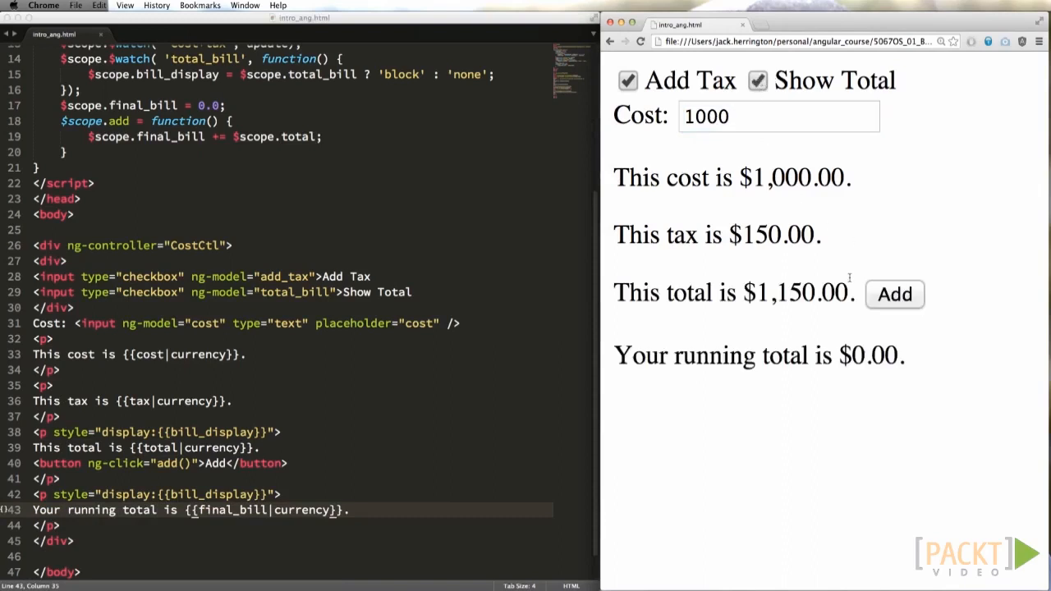
pyautogui.click(893, 294)
pyautogui.write('1200')
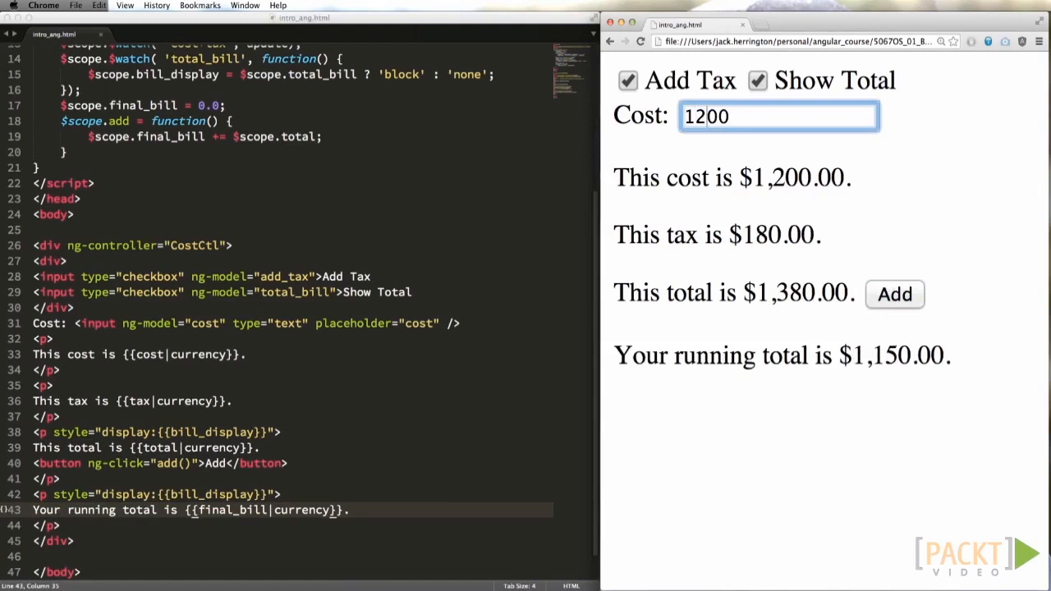
pyautogui.click(893, 294)
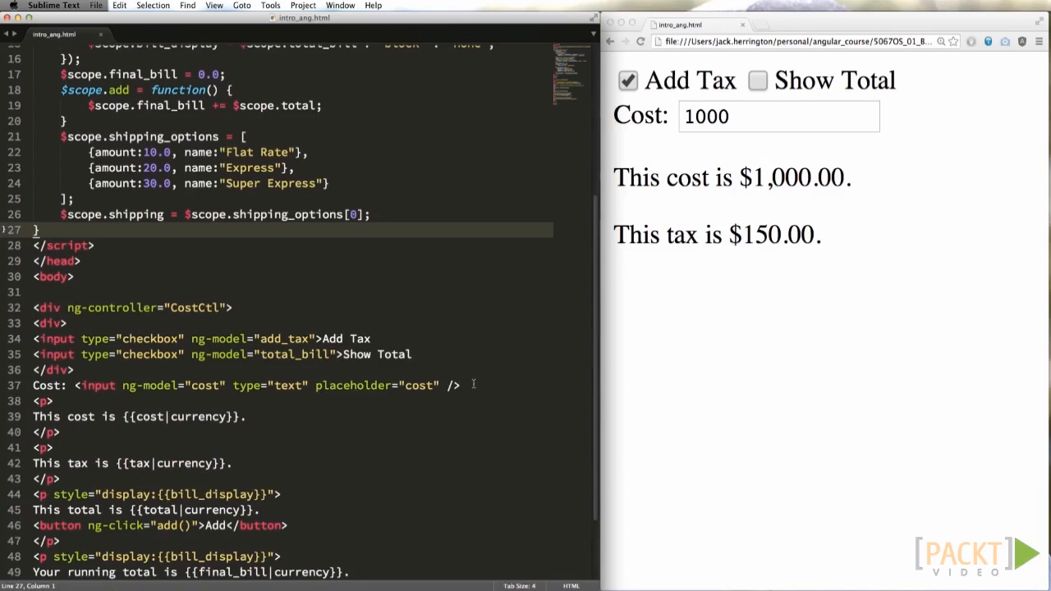
# - Add a Shipping select bound to shipping with ng-options listing shipping_options by name
pyautogui.write('<br/>')
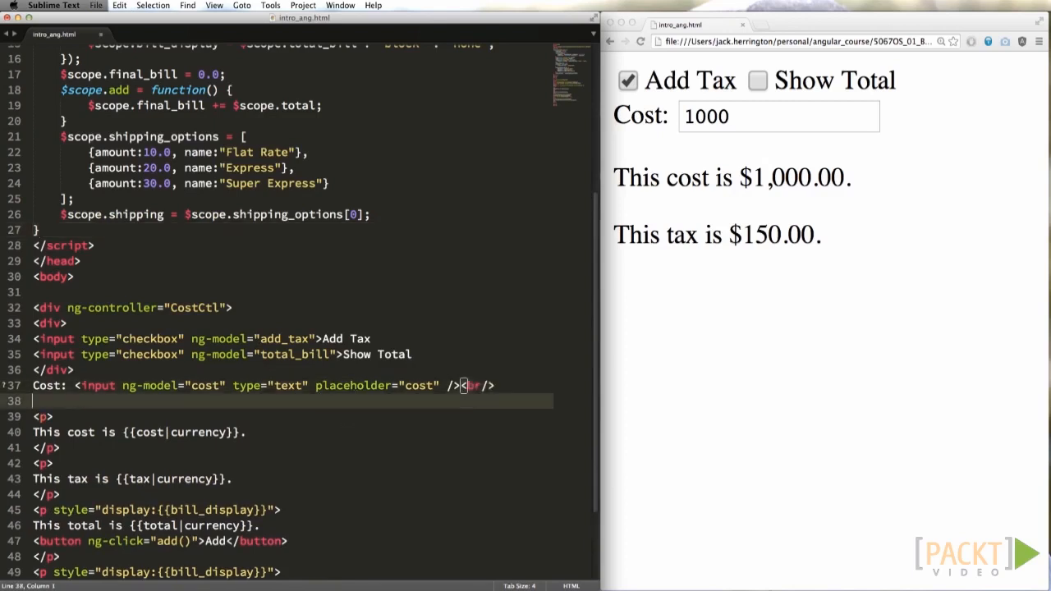
pyautogui.write('Shipping: <select ng-')
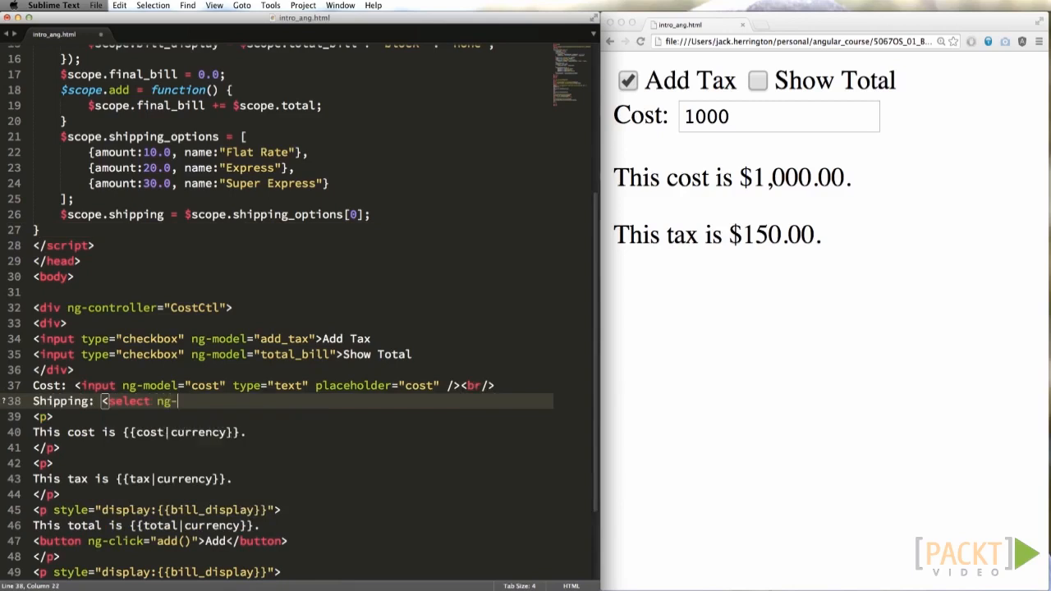
pyautogui.write('model="shipping" ng-o')
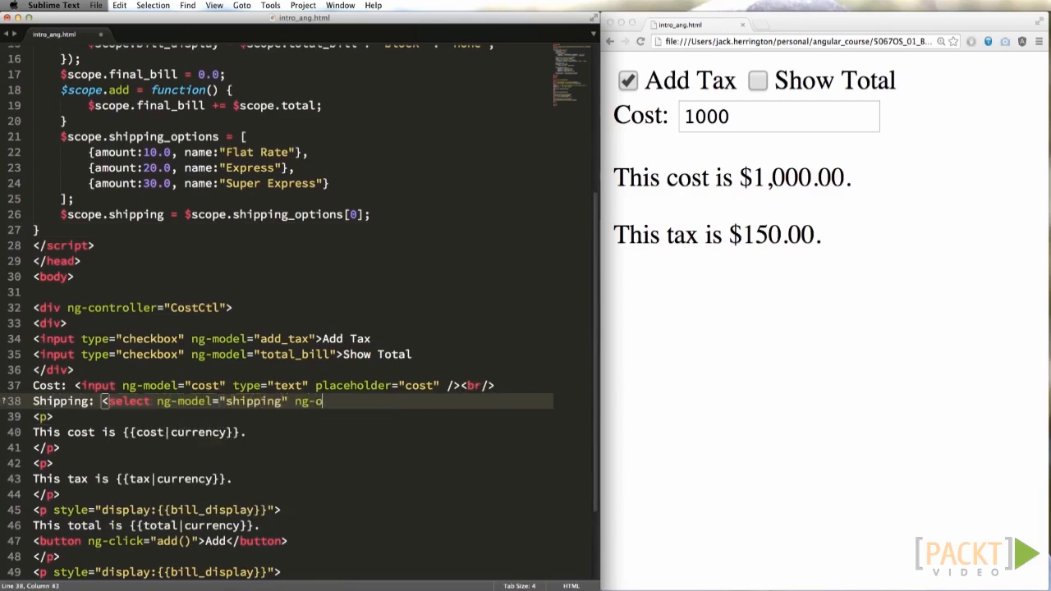
pyautogui.write('ptions="s.name for s in ship"')
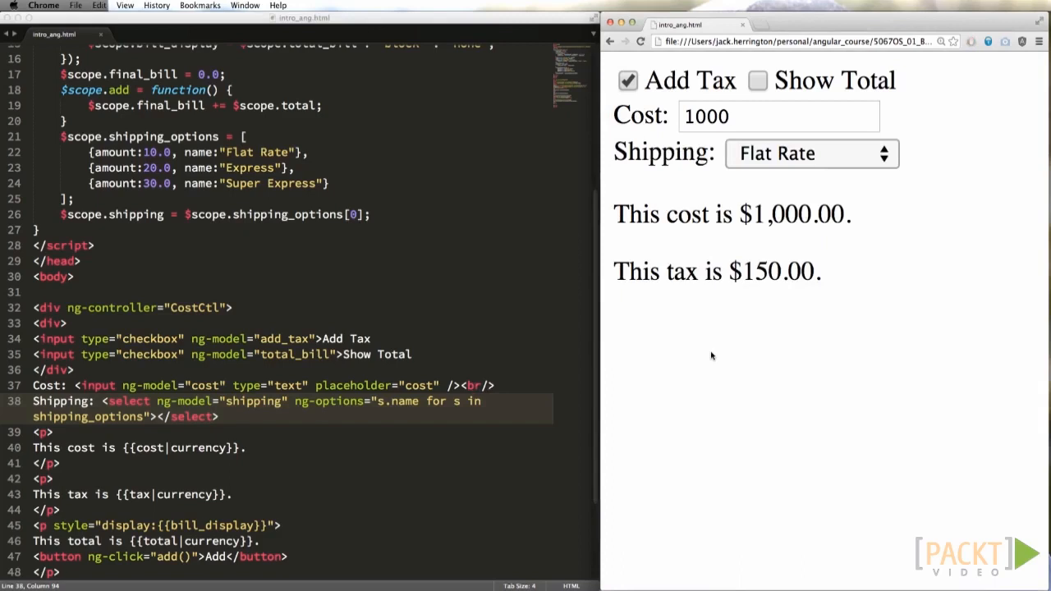
# - Pick Super Express from the new Shipping dropdown in Chrome
pyautogui.click(809, 154)
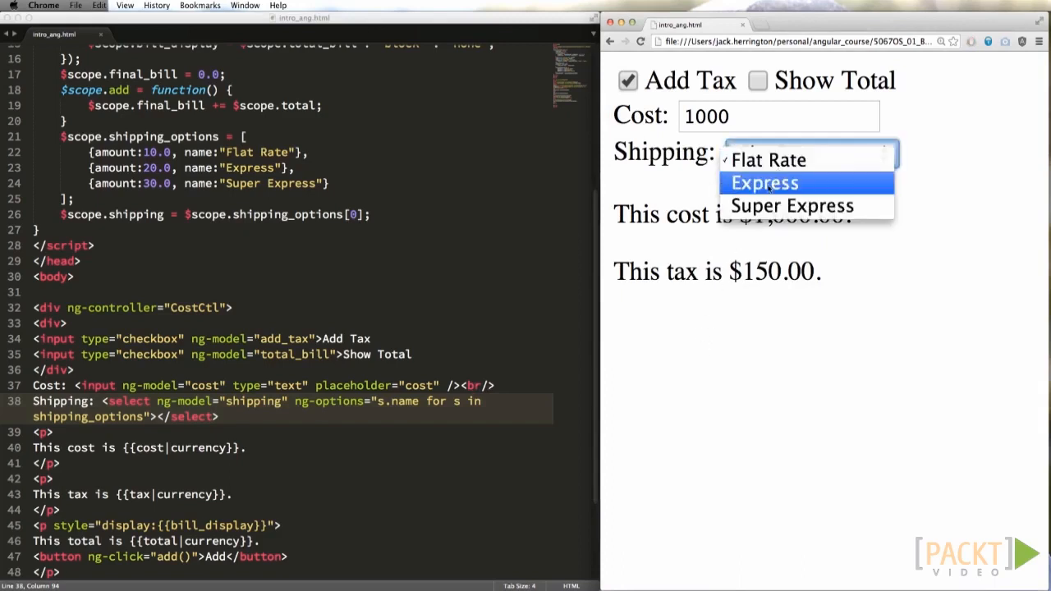
pyautogui.click(793, 205)
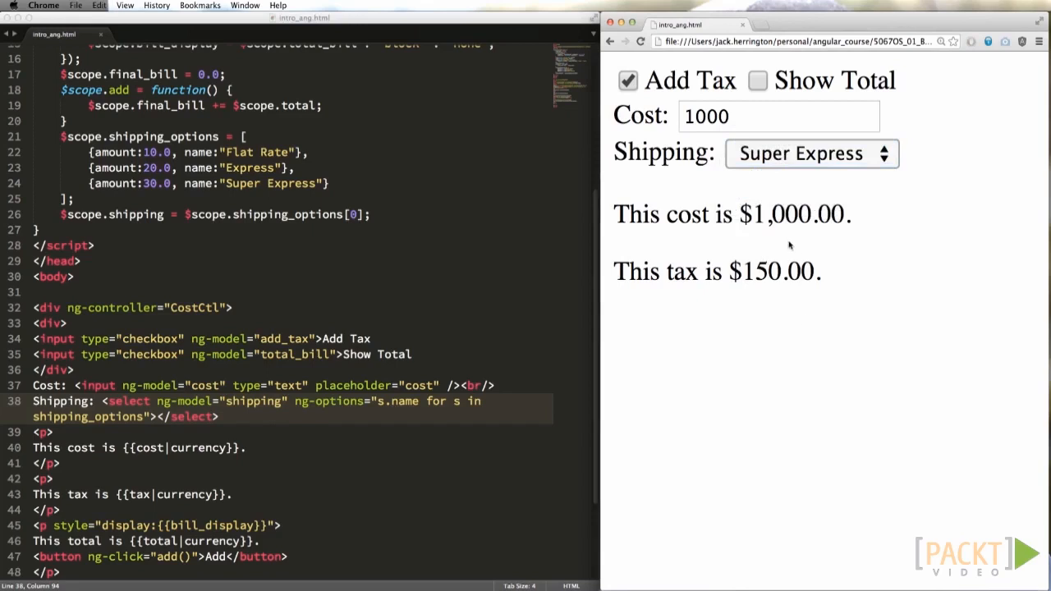
pyautogui.moveTo(752, 246)
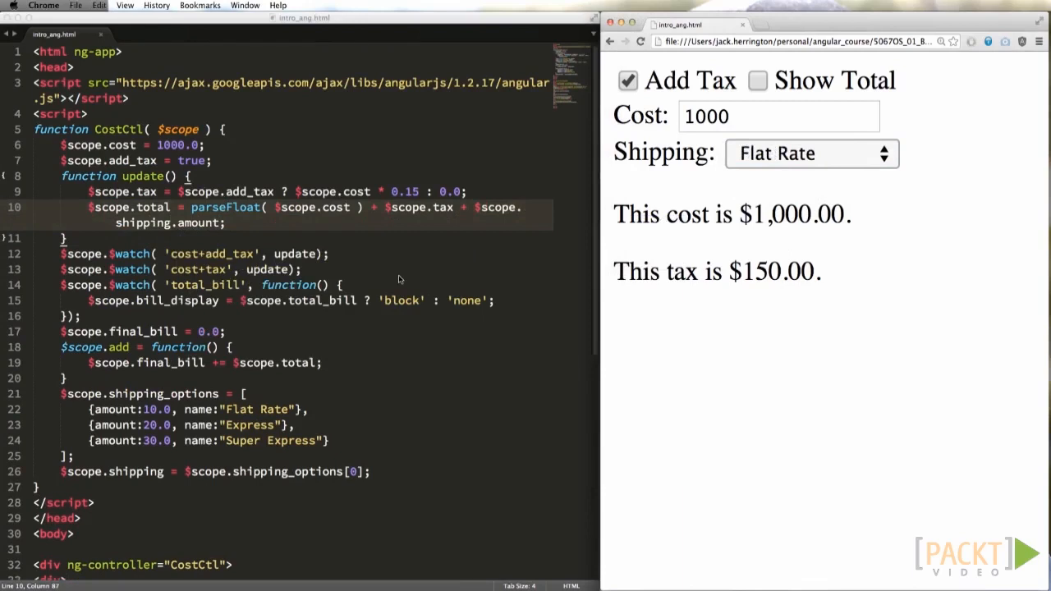
pyautogui.moveTo(630, 312)
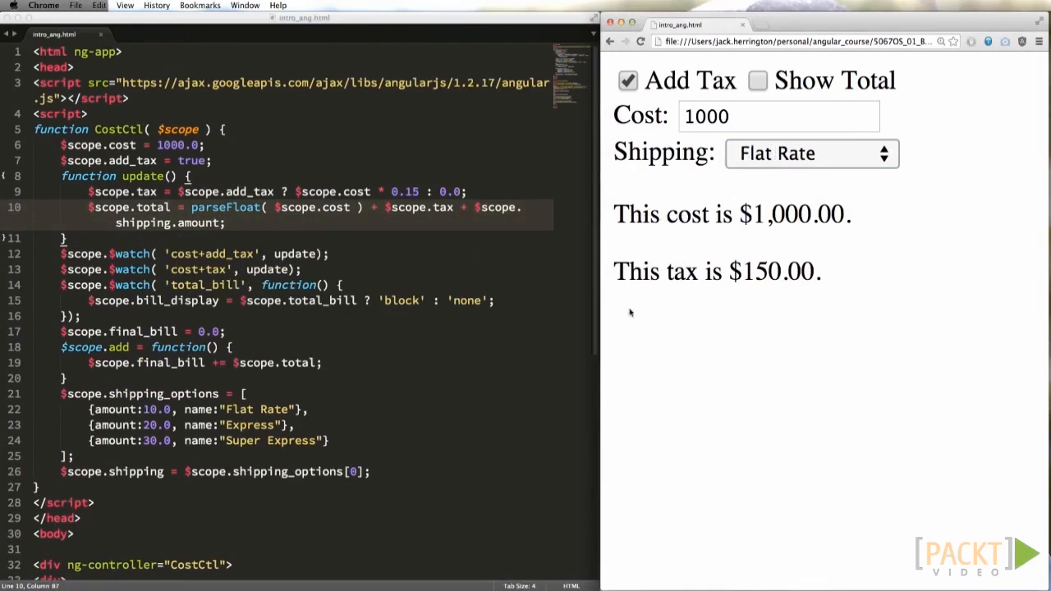
# - Show the $1,160.00 total, then switch shipping to Express and Super Express
pyautogui.click(757, 81)
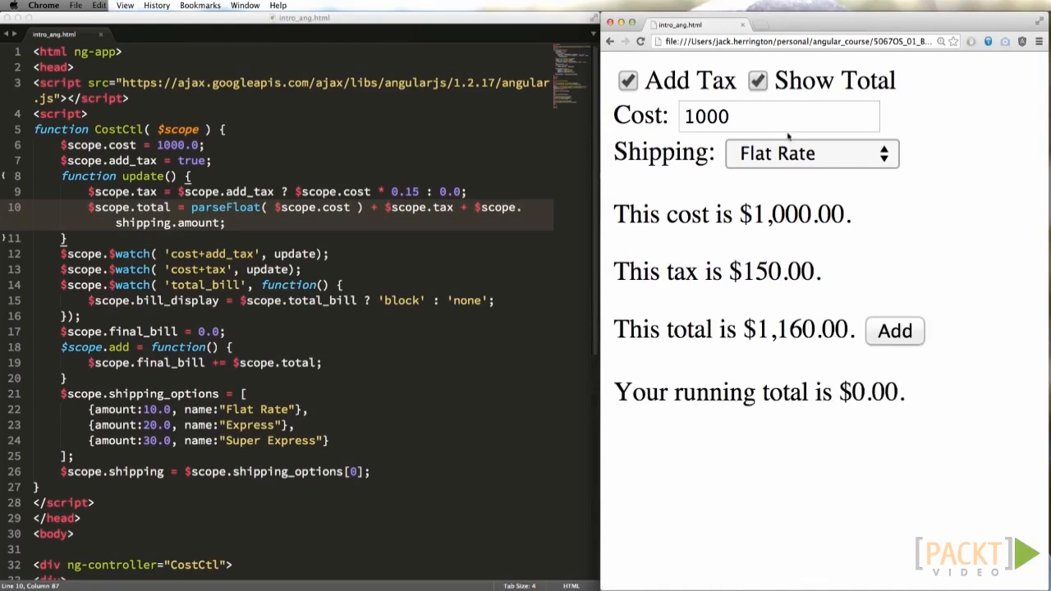
pyautogui.click(811, 152)
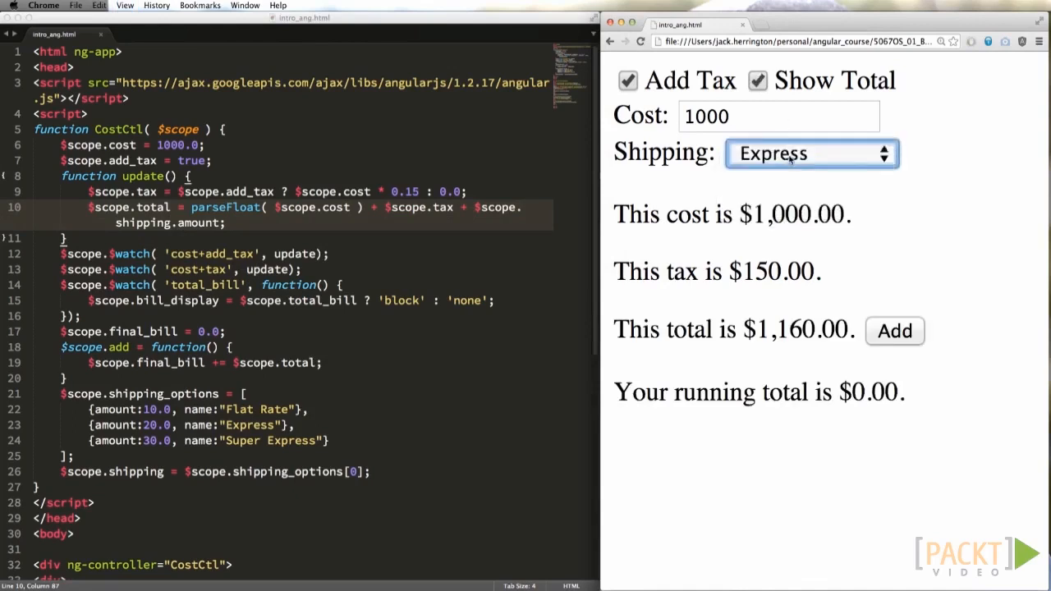
pyautogui.click(811, 152)
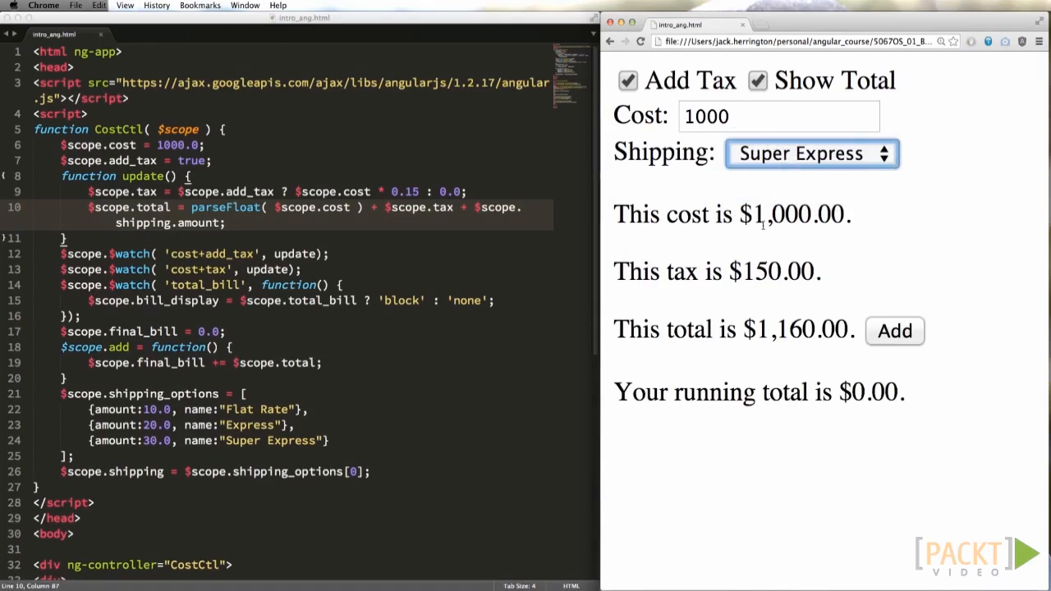
pyautogui.moveTo(604, 276)
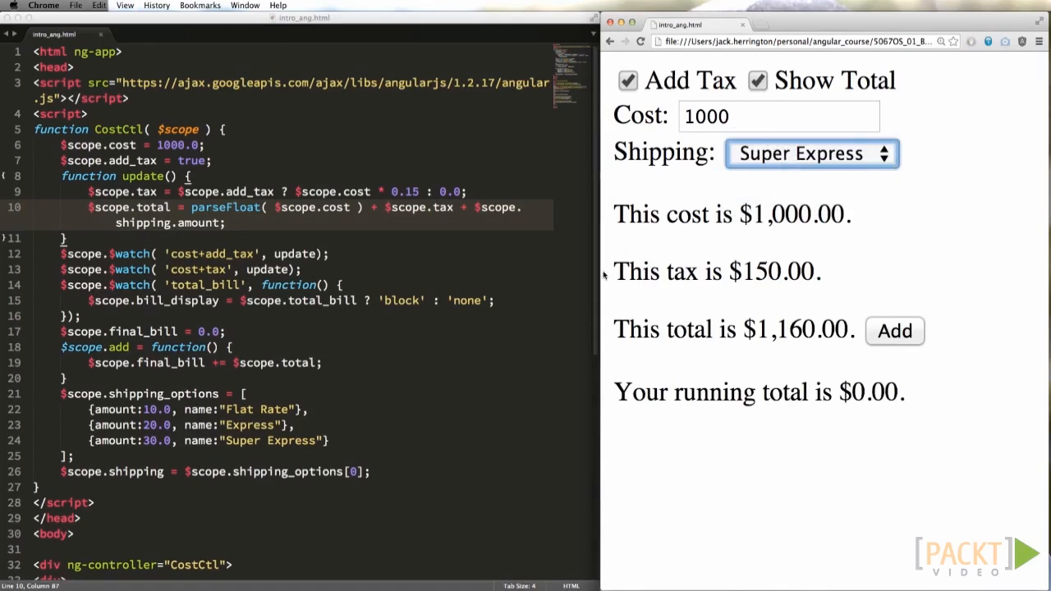
pyautogui.moveTo(581, 266)
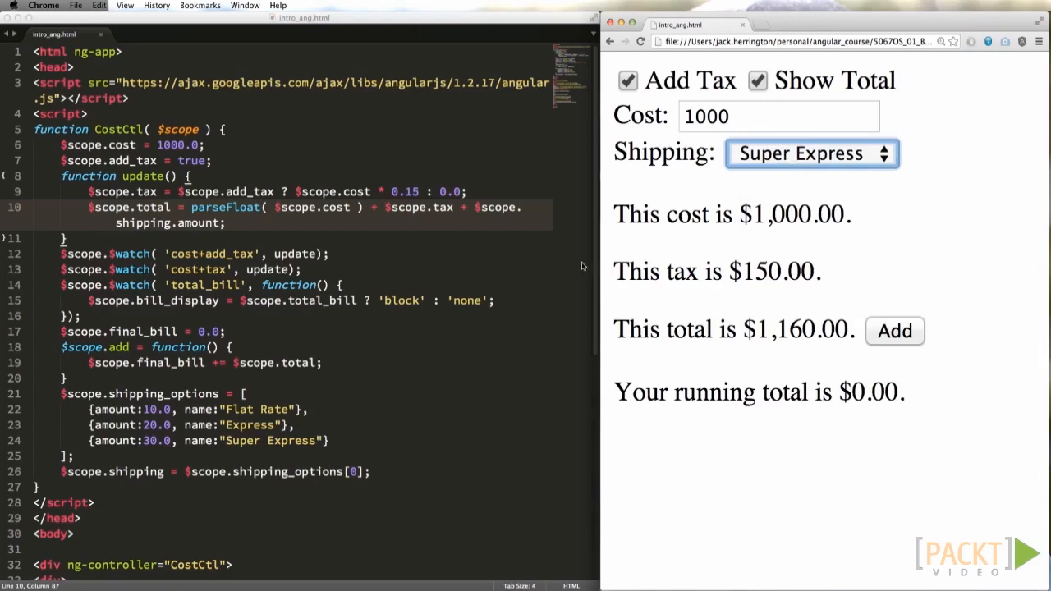
pyautogui.moveTo(424, 287)
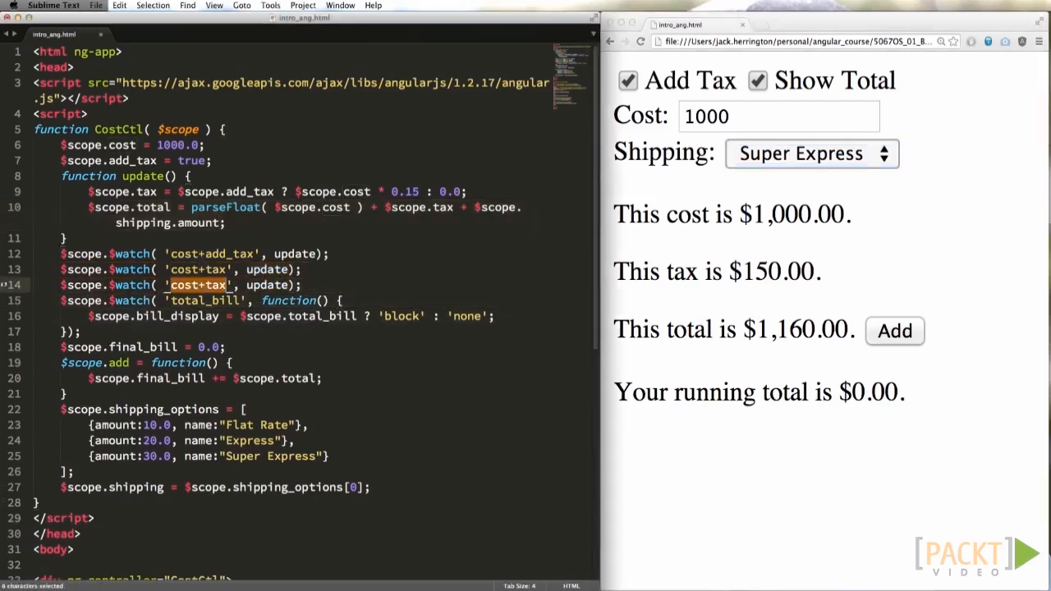
# - Watch 'shipping' so totals read $1,180, $1,170 and $1,160 across Express, Super Express and Flat Rate
pyautogui.write('shipping')
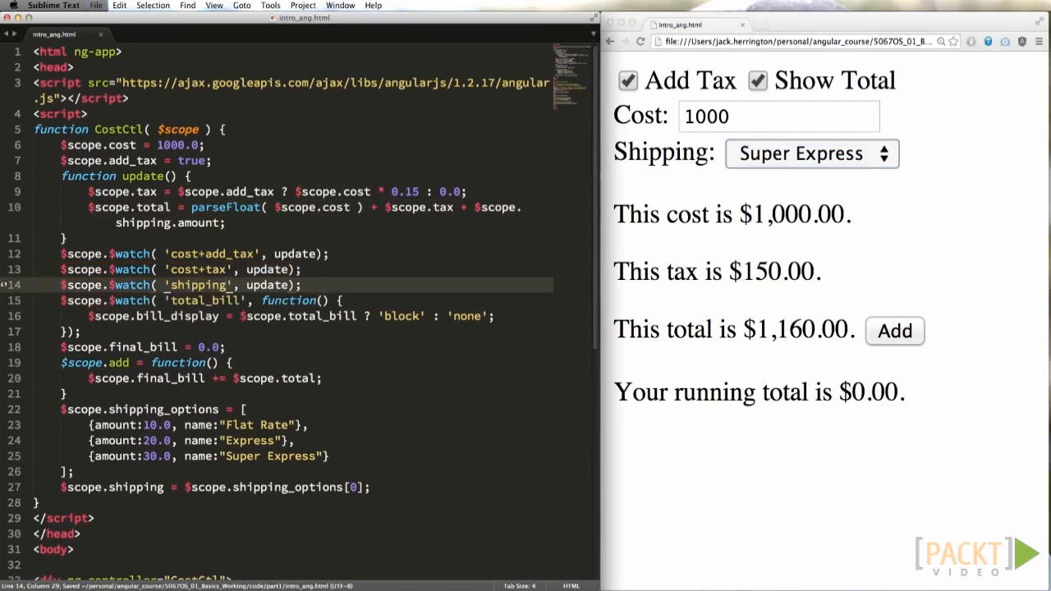
pyautogui.click(757, 81)
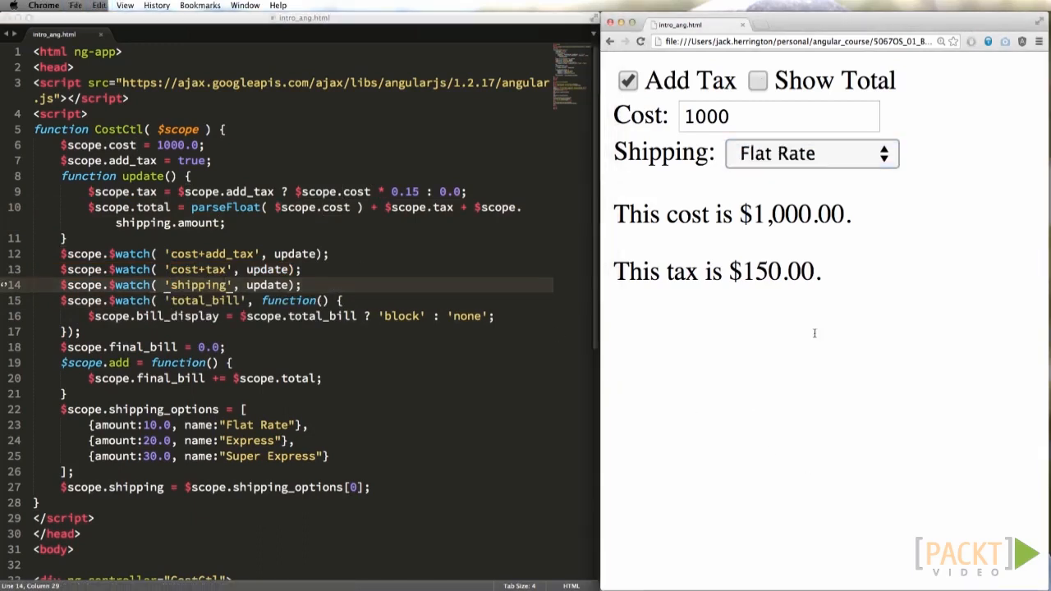
pyautogui.click(811, 153)
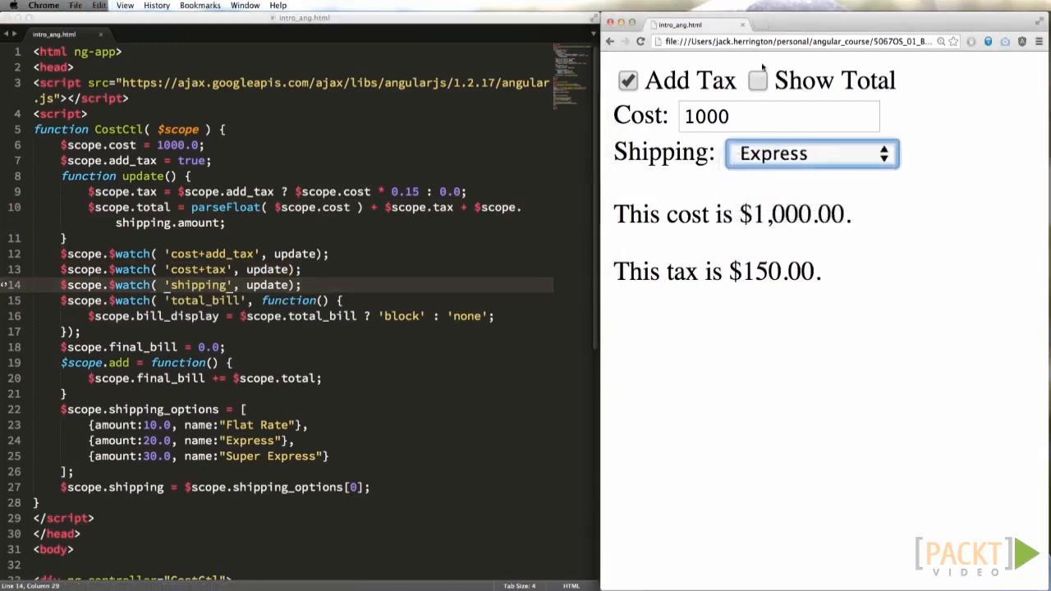
pyautogui.click(755, 79)
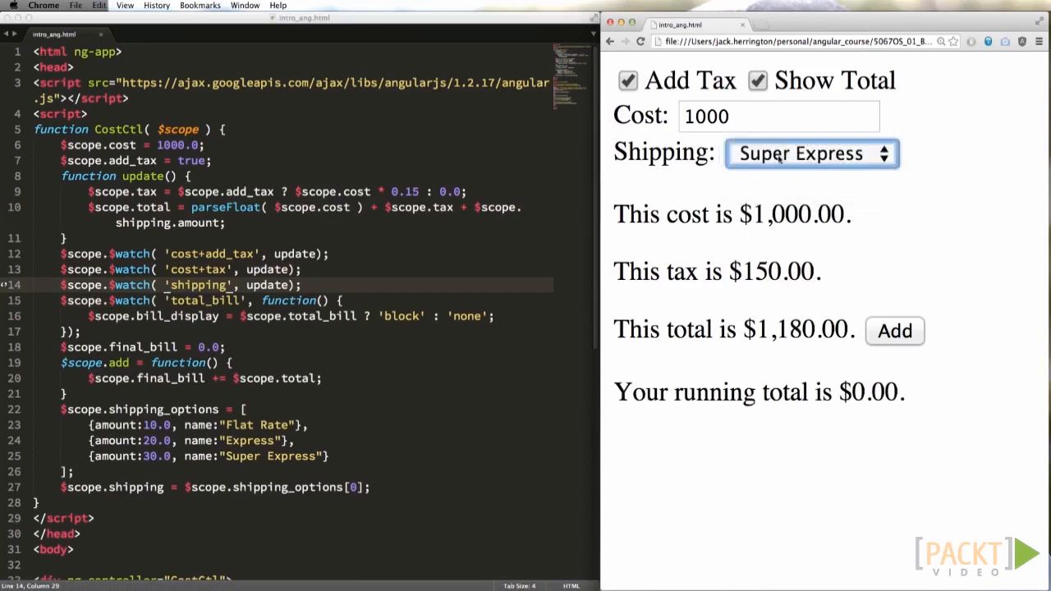
pyautogui.click(808, 154)
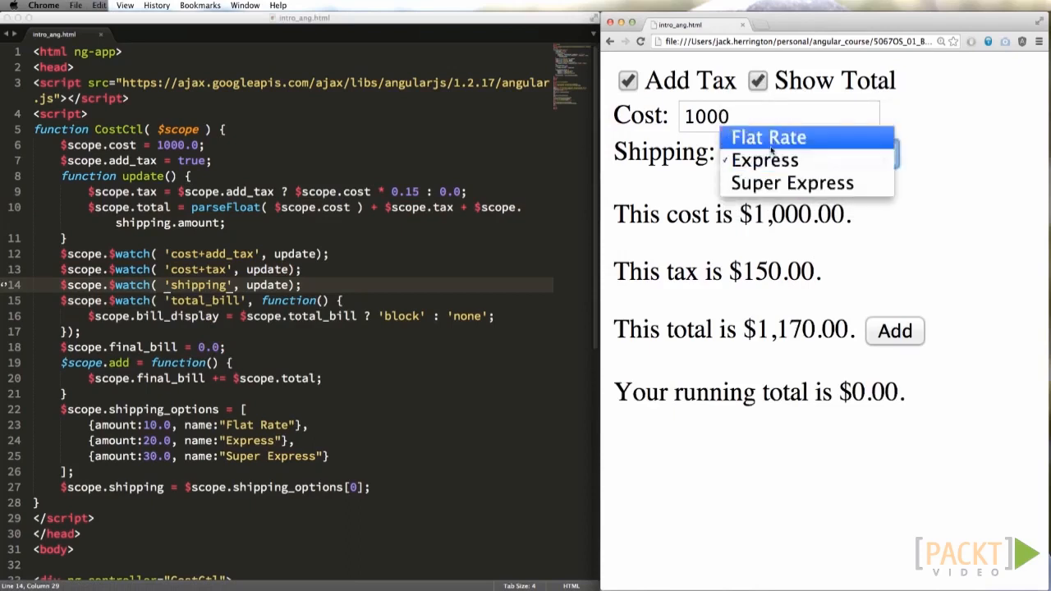
pyautogui.click(768, 138)
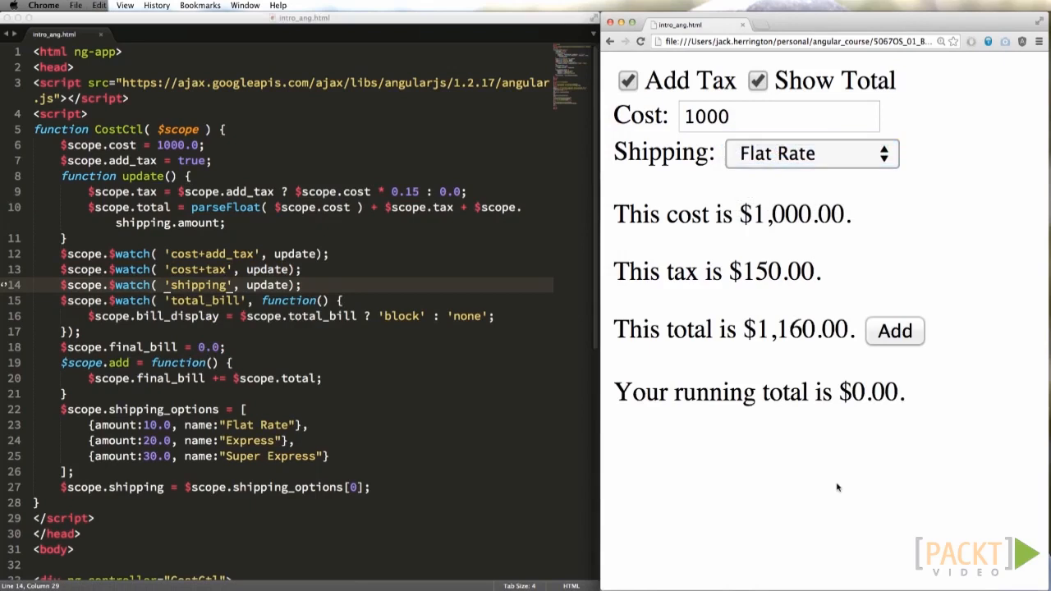
pyautogui.moveTo(791, 515)
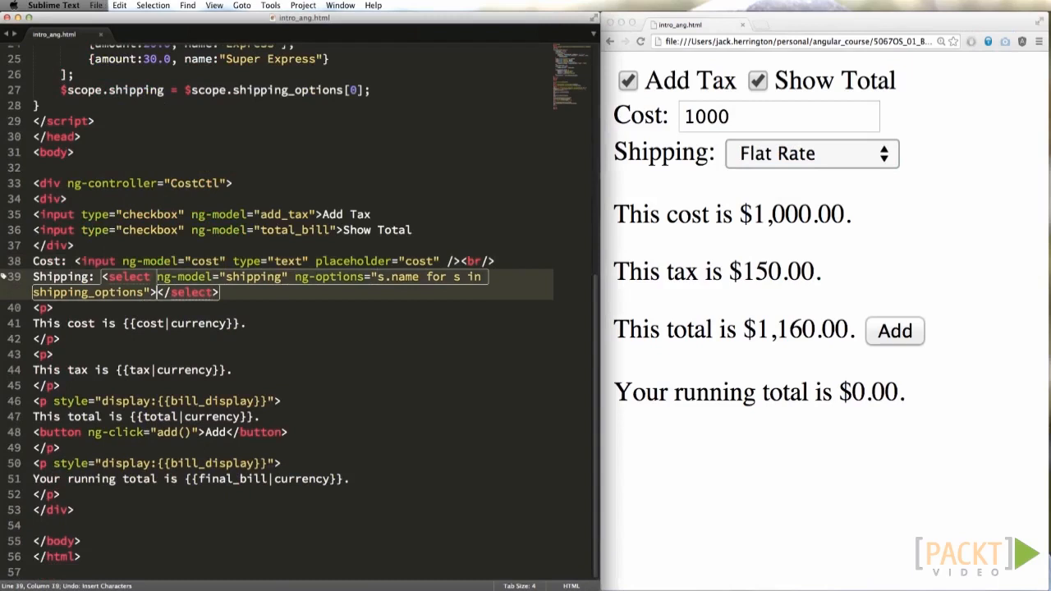
# - Add a Flat Rate radio input (type radio, ng-model shipping, value 10.0) and include shipping in the total
pyautogui.write('<input t')
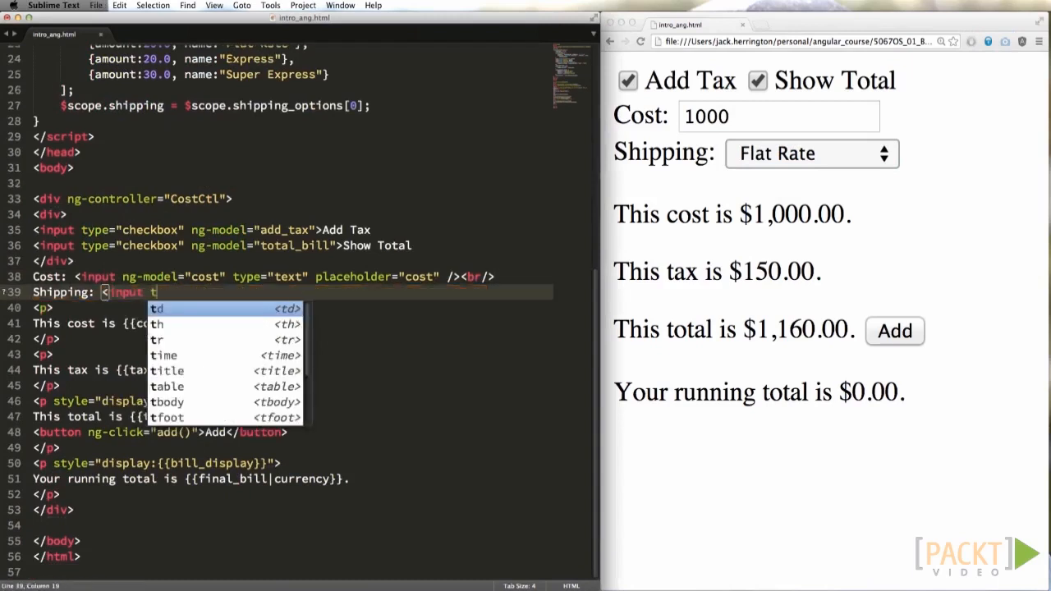
pyautogui.write('ype="radio" ng-model="shipping"')
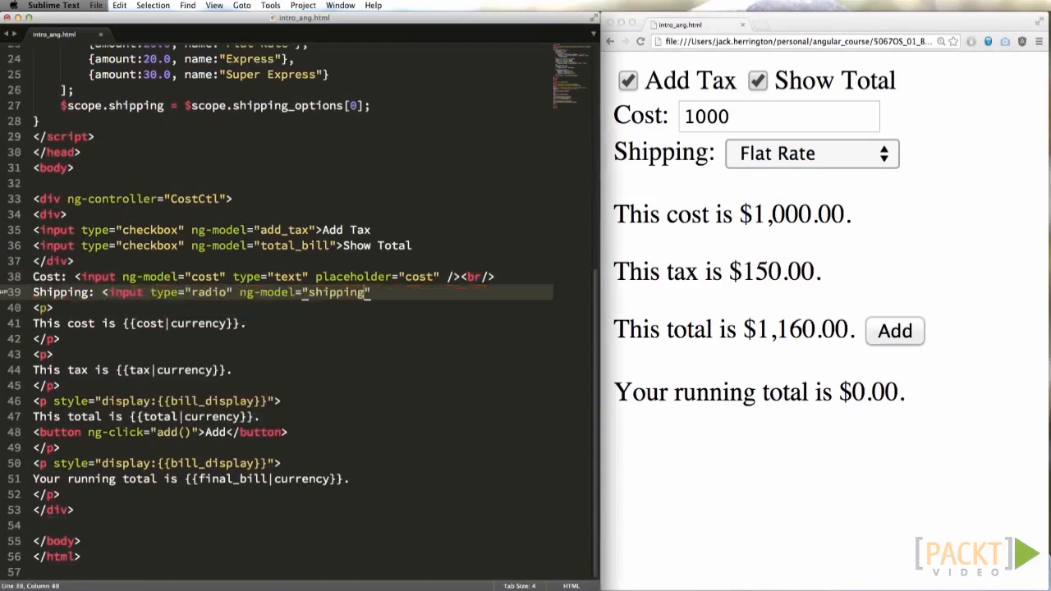
pyautogui.write('value="10.0">Flat Rate<')
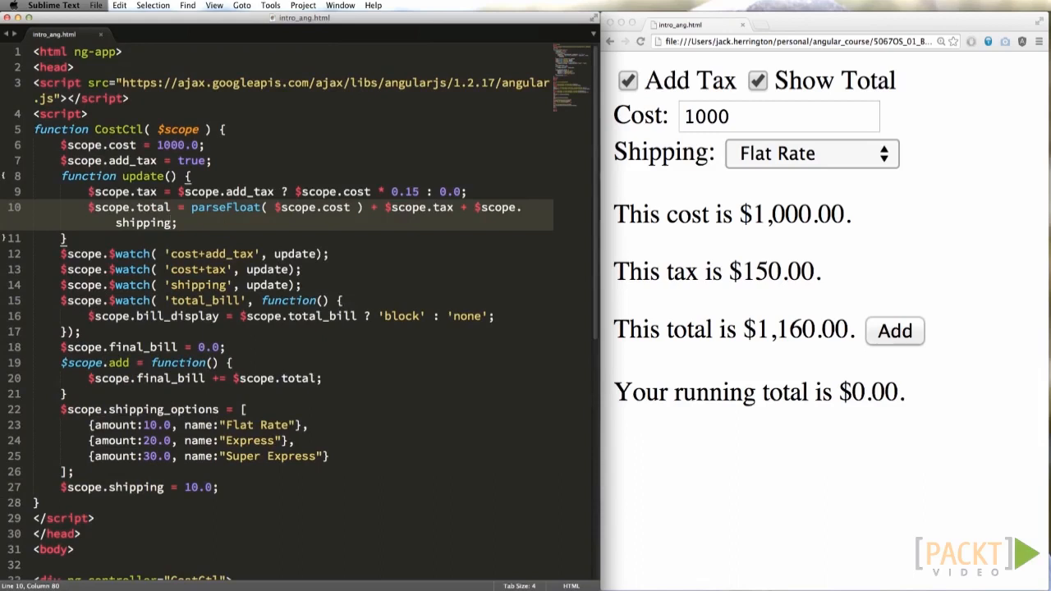
pyautogui.scroll(-3)
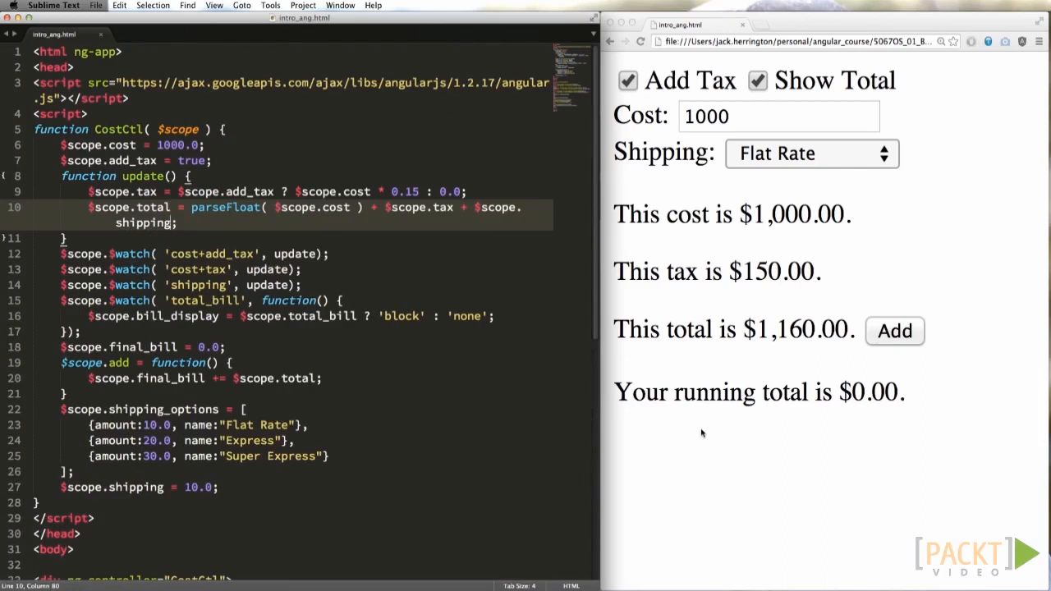
# - Reload the page, pick Super Express then Express with Show Total on, revealing the $115,020.00 concatenated total
pyautogui.click(755, 79)
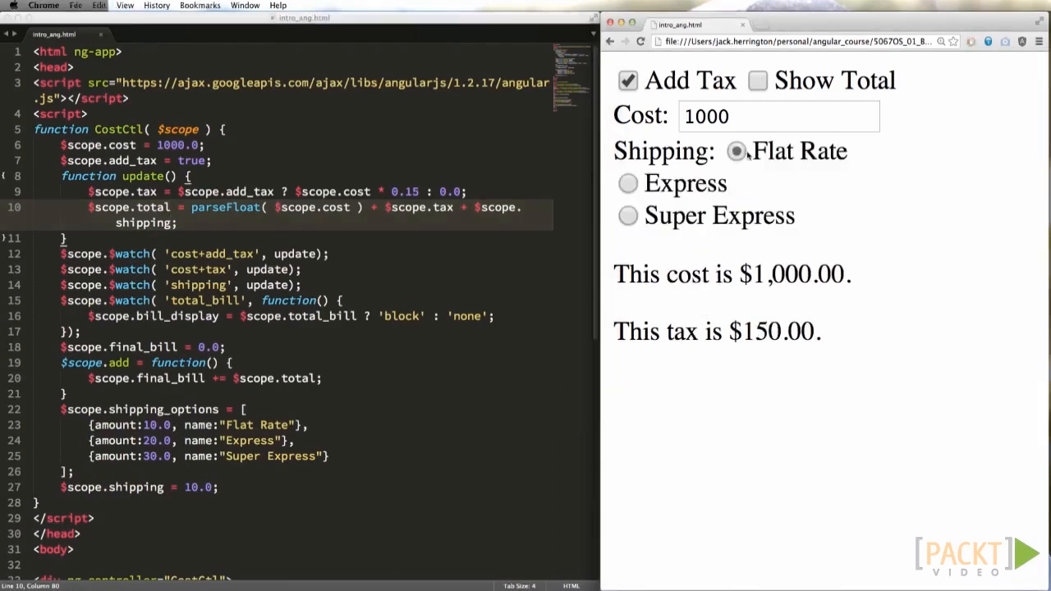
pyautogui.click(627, 215)
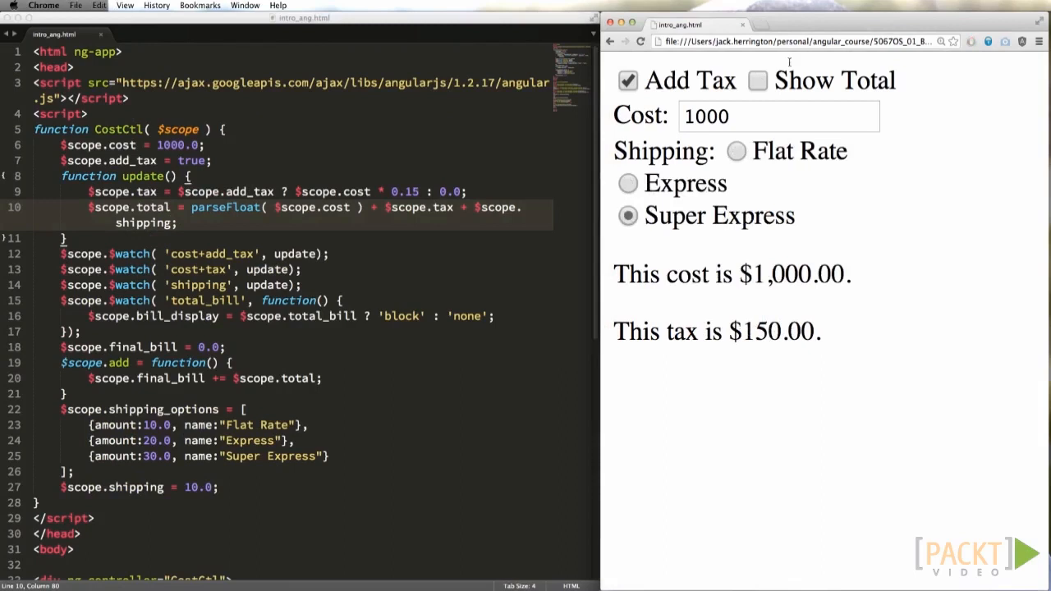
pyautogui.click(757, 79)
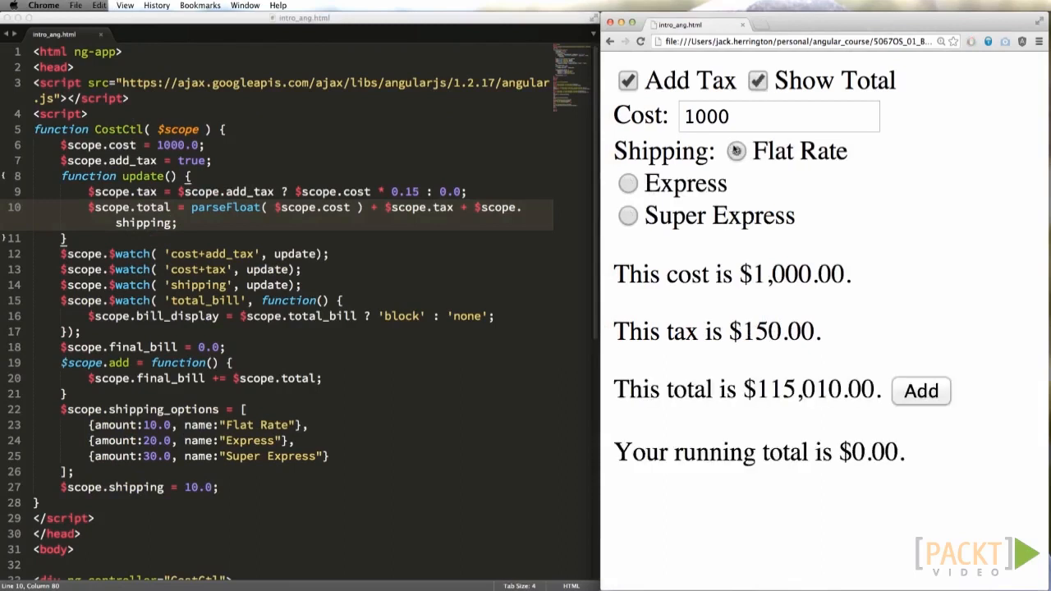
pyautogui.click(627, 184)
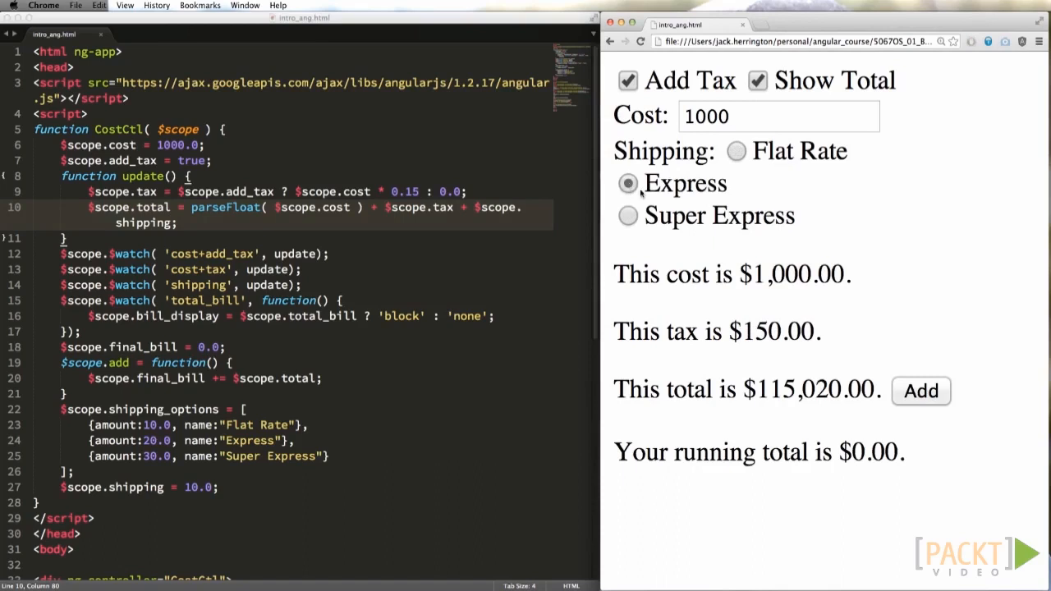
pyautogui.moveTo(644, 193)
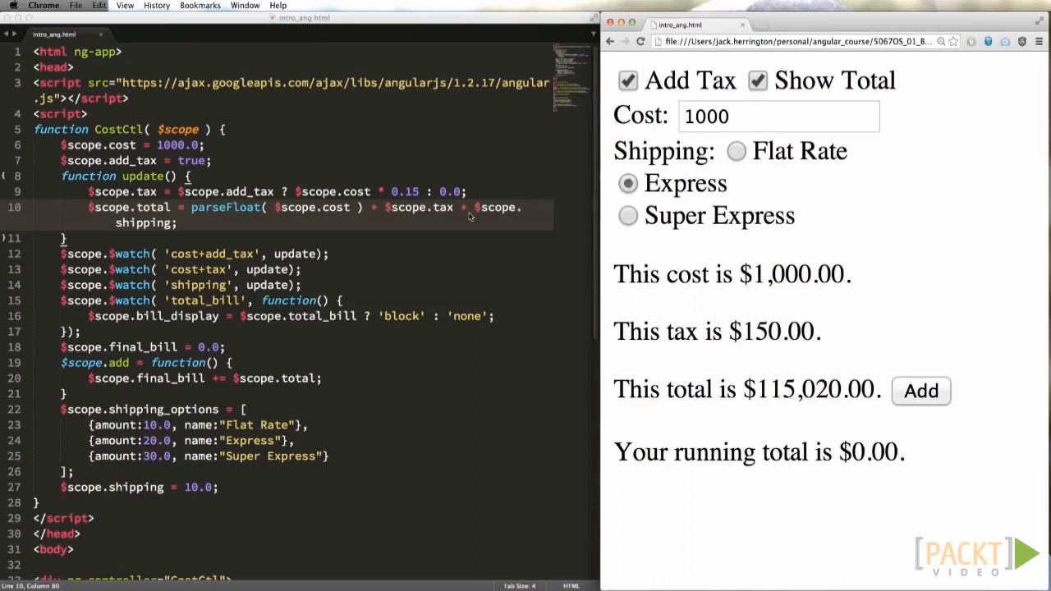
# - Wrap shipping in parseFloat, reload, and confirm Express gives $1,170.00 and Flat Rate $1,160.00
pyautogui.write('parseFloat(')
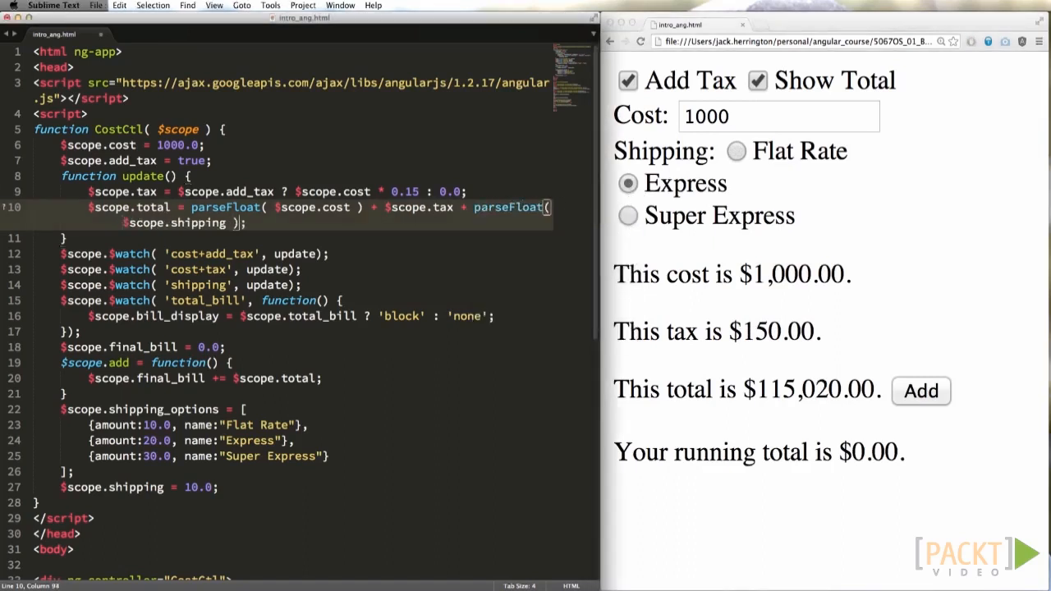
pyautogui.click(755, 78)
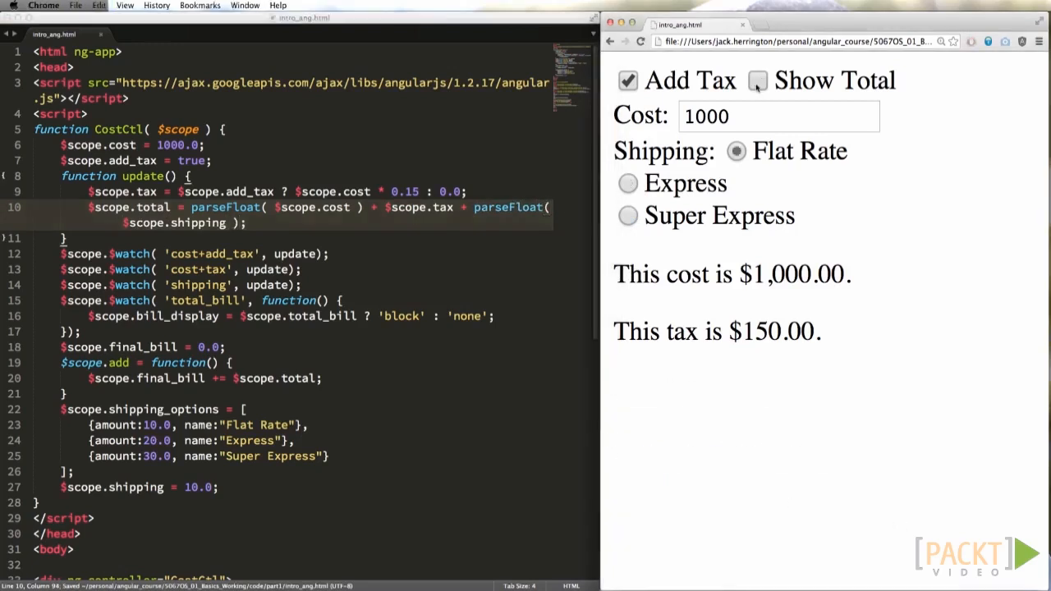
pyautogui.click(755, 79)
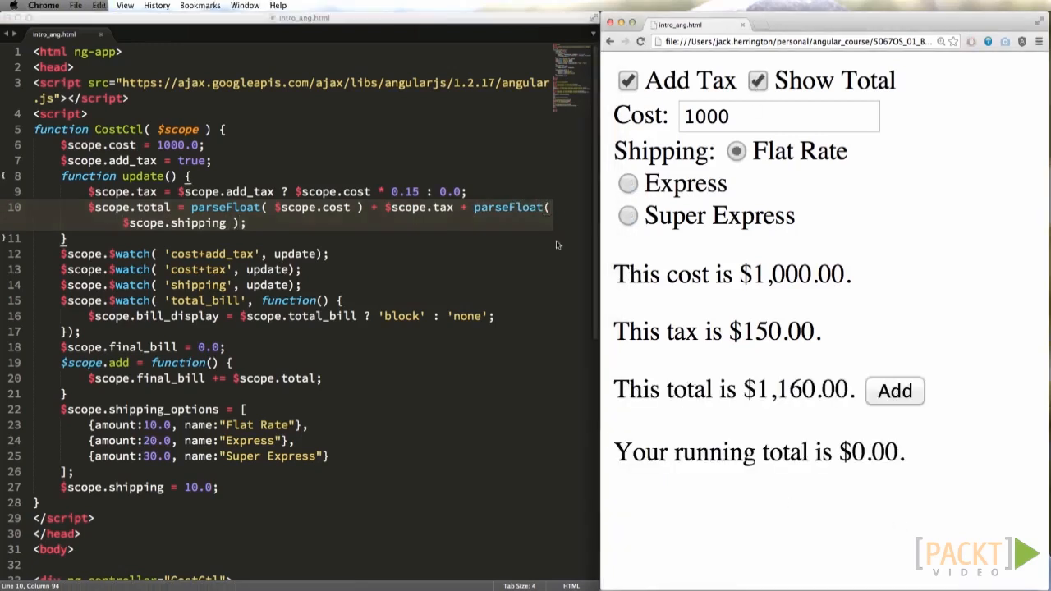
pyautogui.moveTo(925, 240)
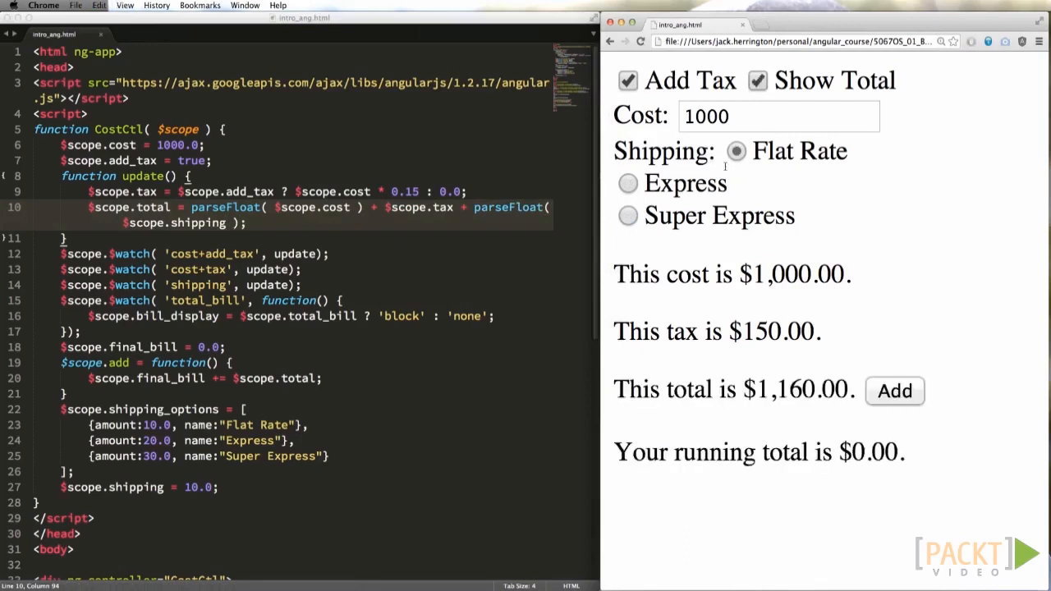
pyautogui.click(627, 184)
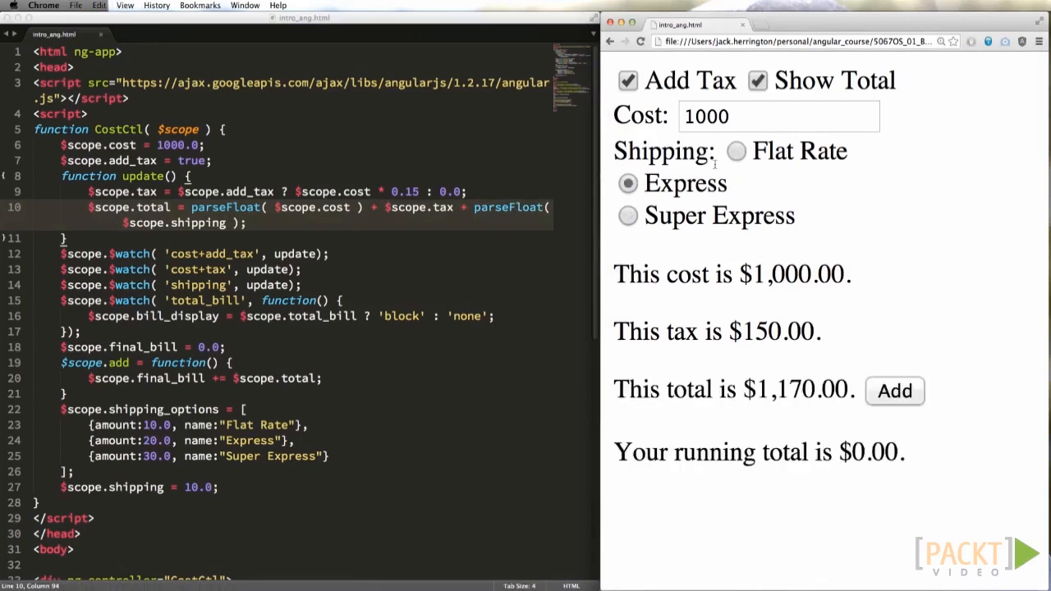
pyautogui.click(735, 151)
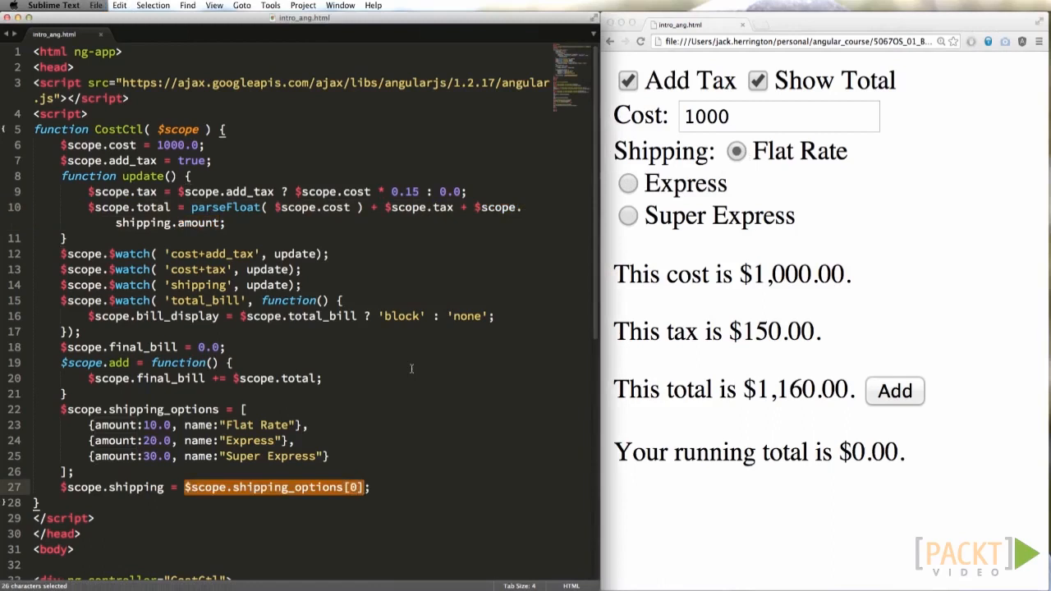
# - Repeat shipping radios over shipping_options with ng-value {{s}} and {{s.name}} labels, line break inside each label
pyautogui.scroll(-3)
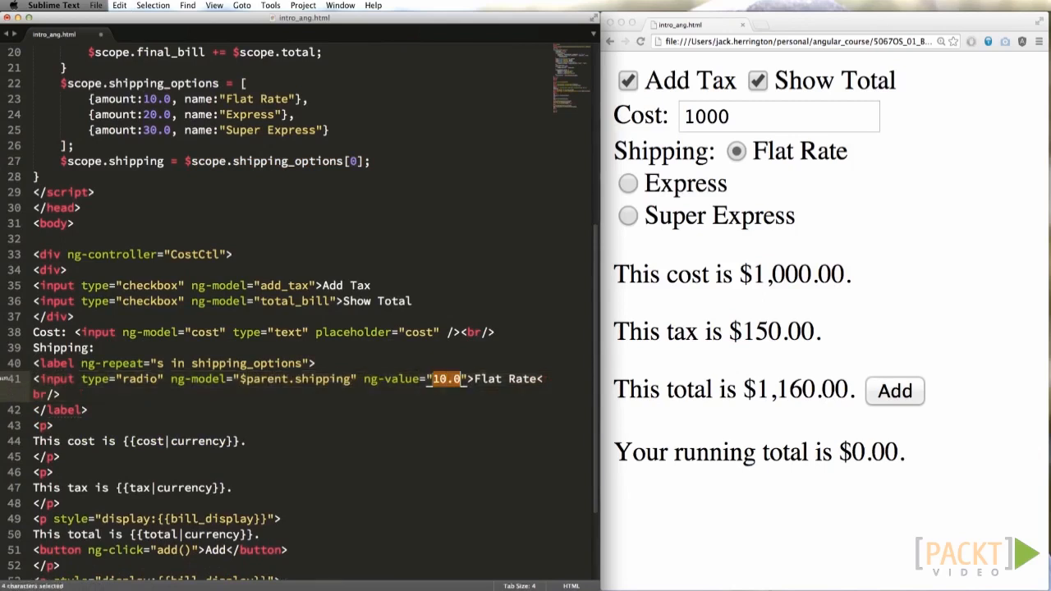
pyautogui.write('{{s}}')
pyautogui.click(302, 408)
pyautogui.write('<br/>')
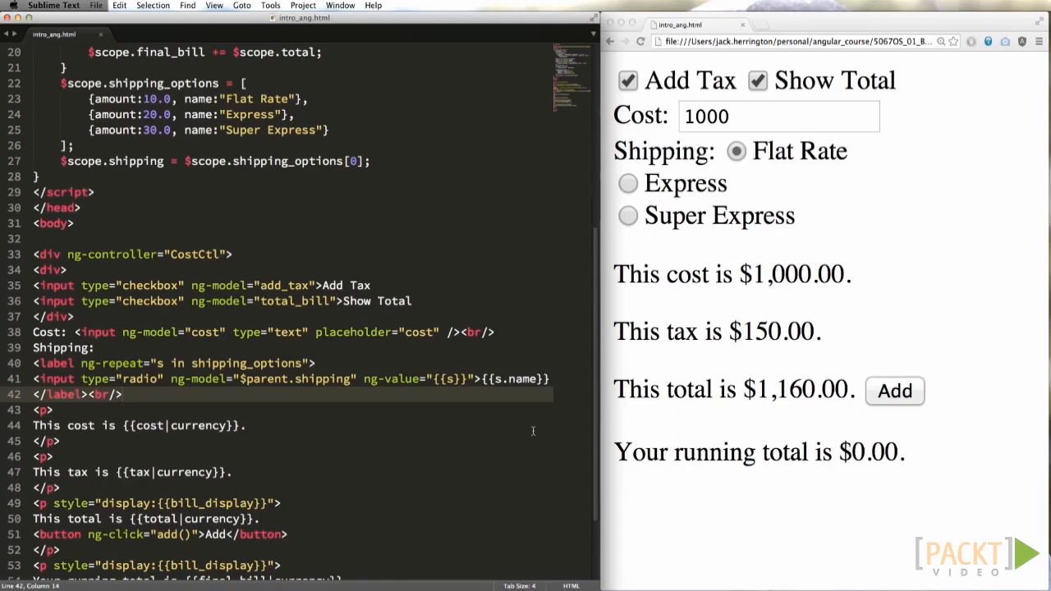
pyautogui.moveTo(414, 358)
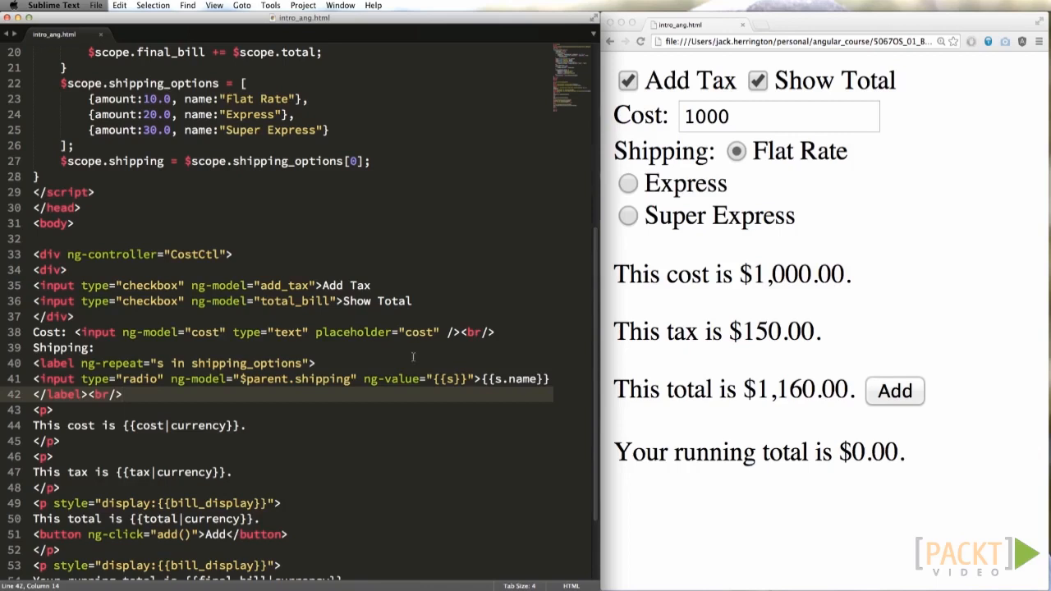
pyautogui.click(755, 79)
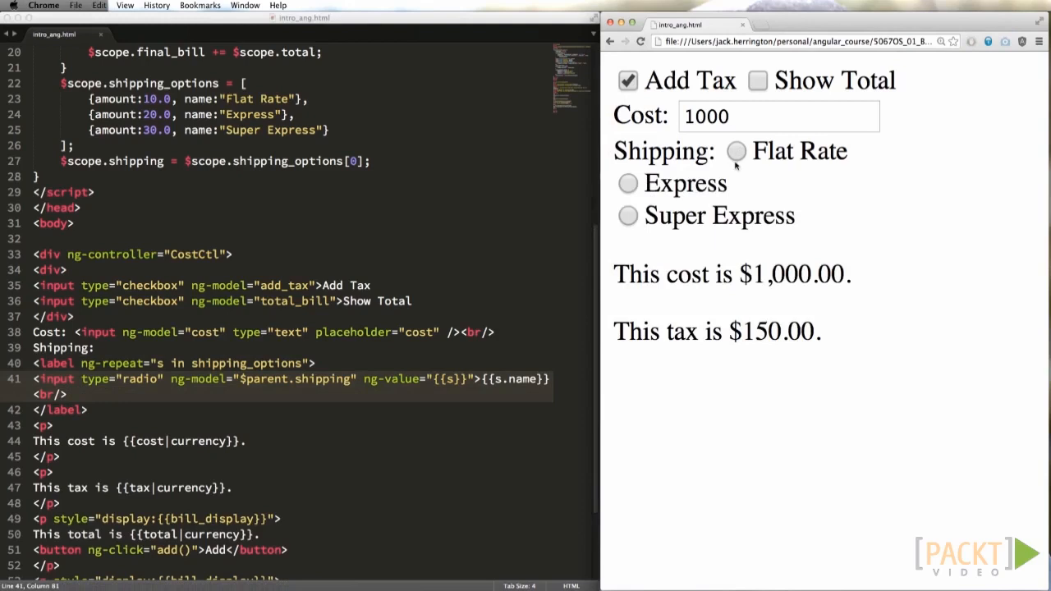
pyautogui.moveTo(745, 174)
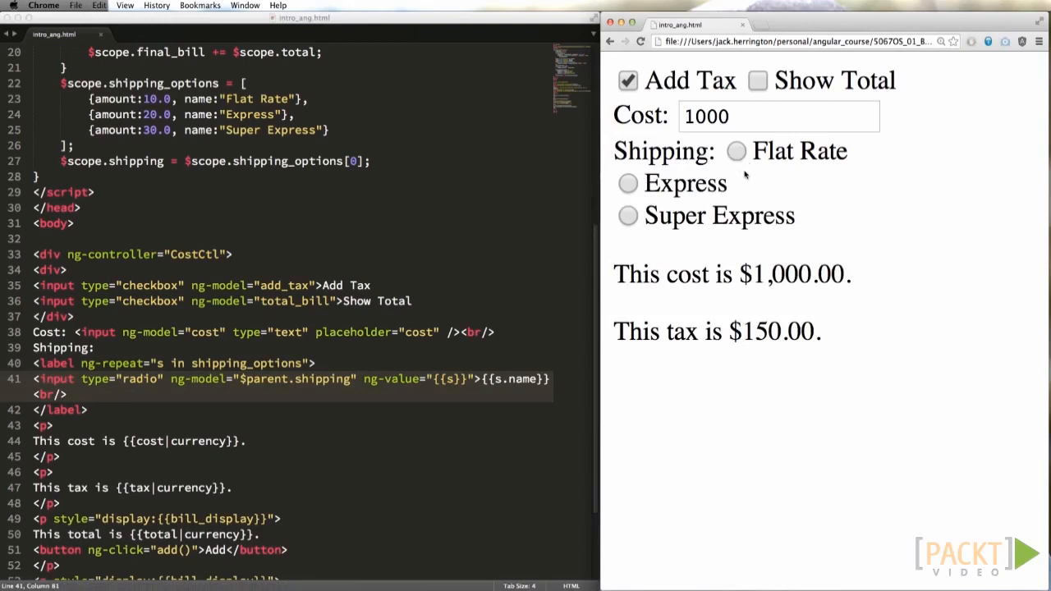
# - With Show Total on, choose Express for $1,170.00, then Flat Rate to return to $1,160.00
pyautogui.click(627, 184)
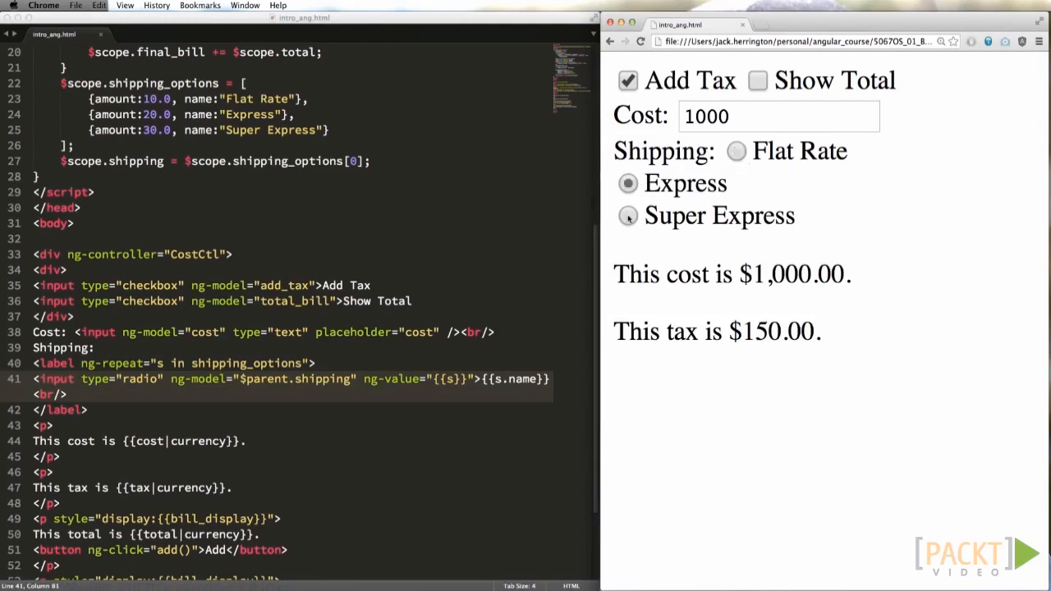
pyautogui.click(756, 79)
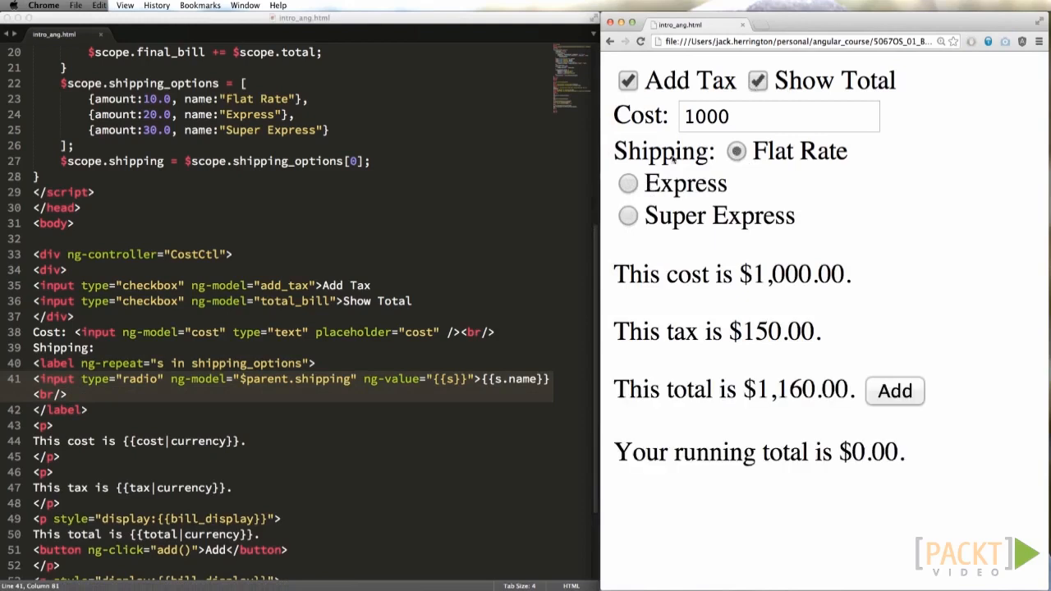
pyautogui.click(627, 184)
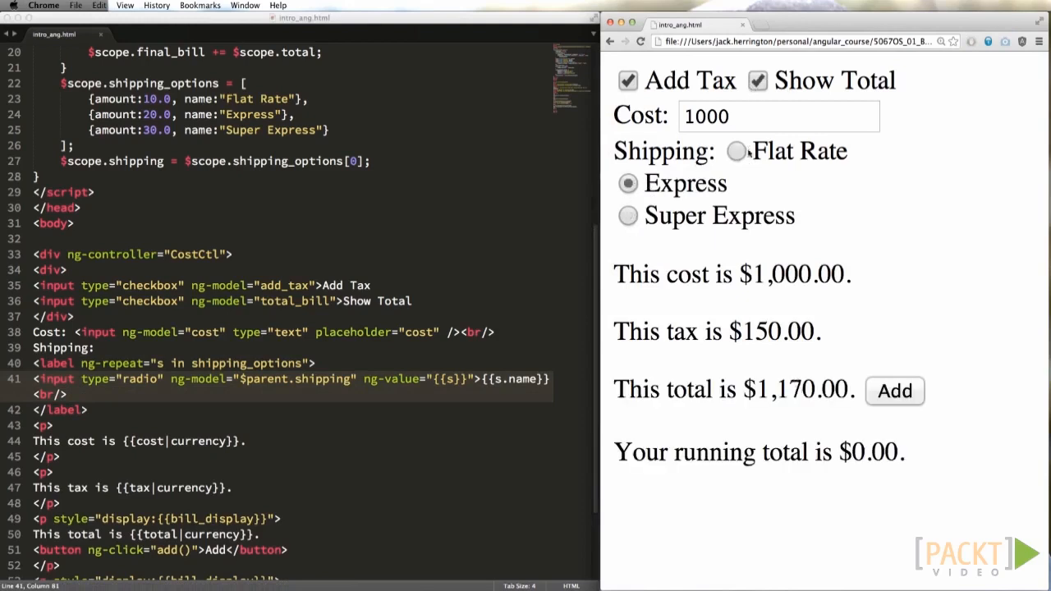
pyautogui.click(735, 151)
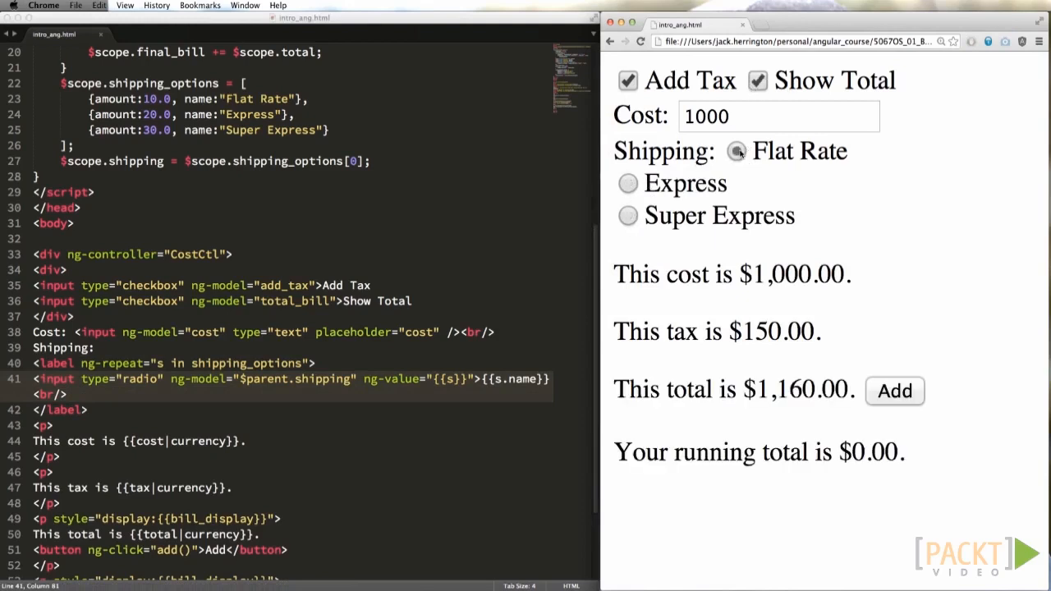